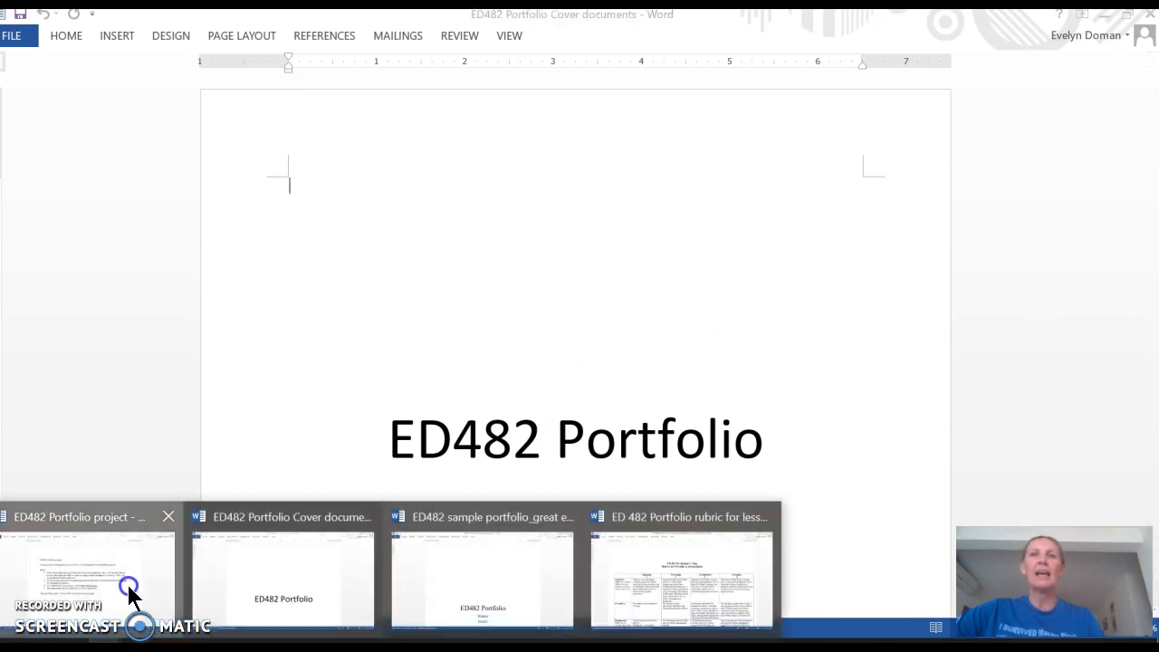
Step: Bring the ED482 Portfolio project document, with its four steps and 20% weighting, to the front
click(81, 588)
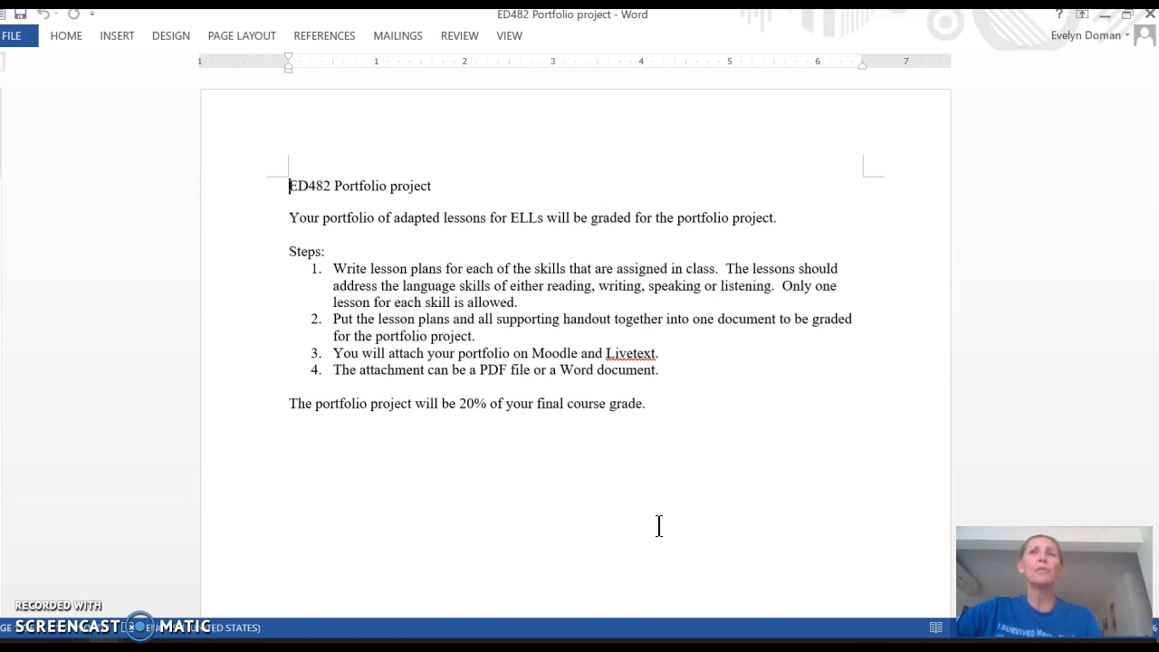
mouse_move(770, 521)
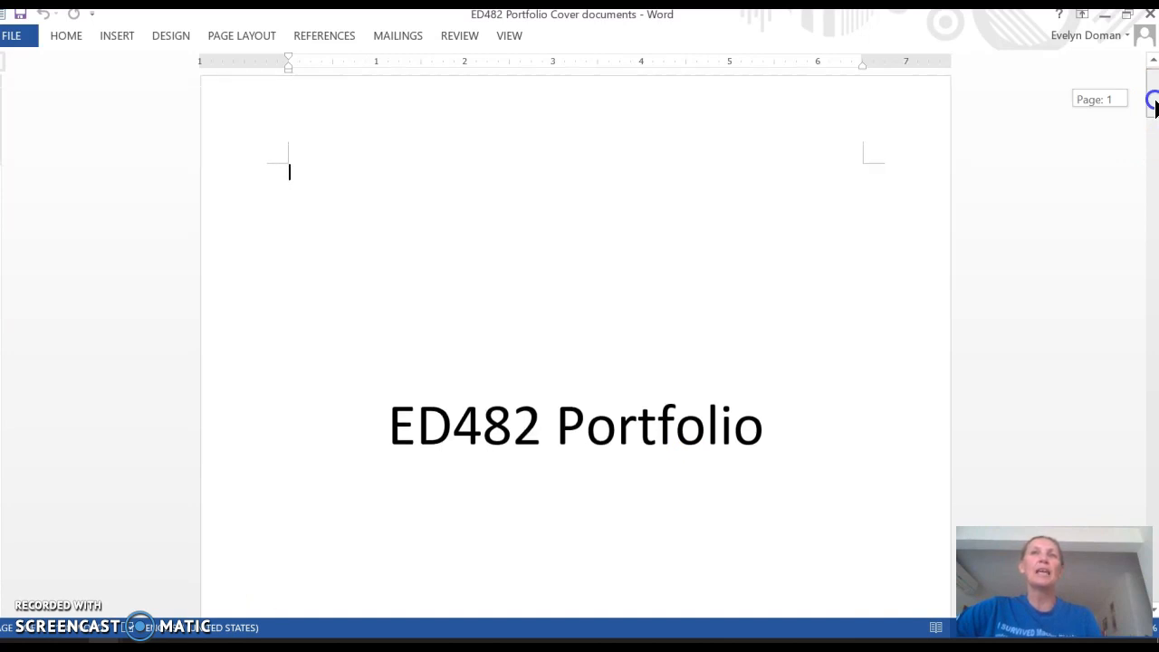
Step: Scroll the ED482 Portfolio Cover documents past the cover page to the Table of Contents
scroll(down, 3)
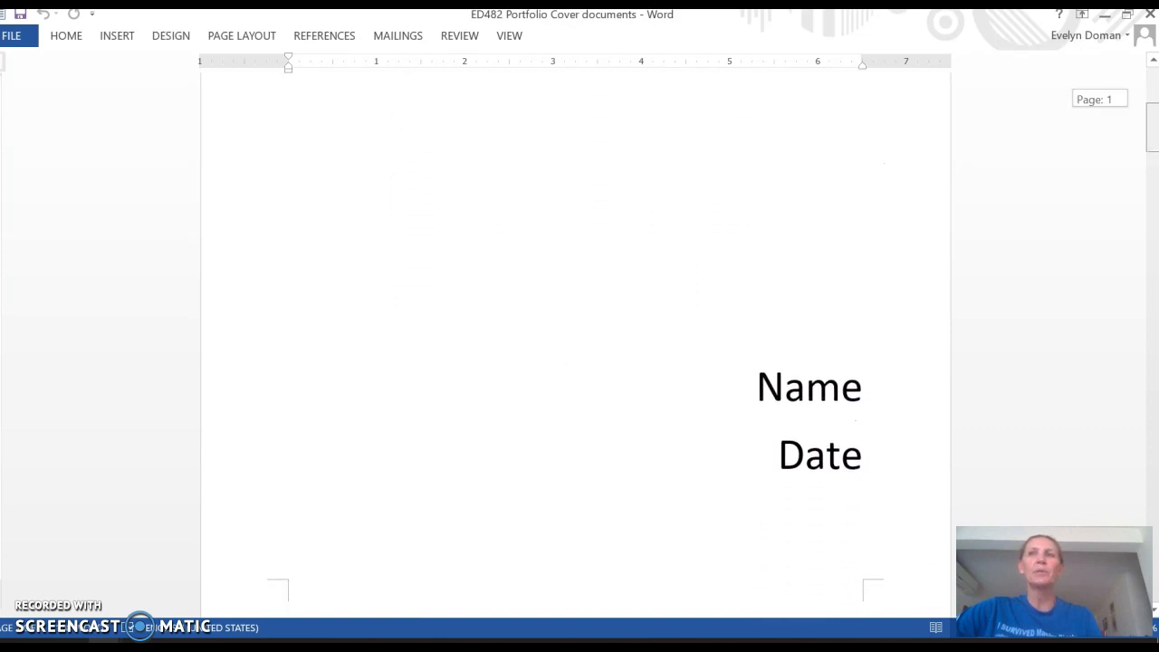
scroll(down, 3)
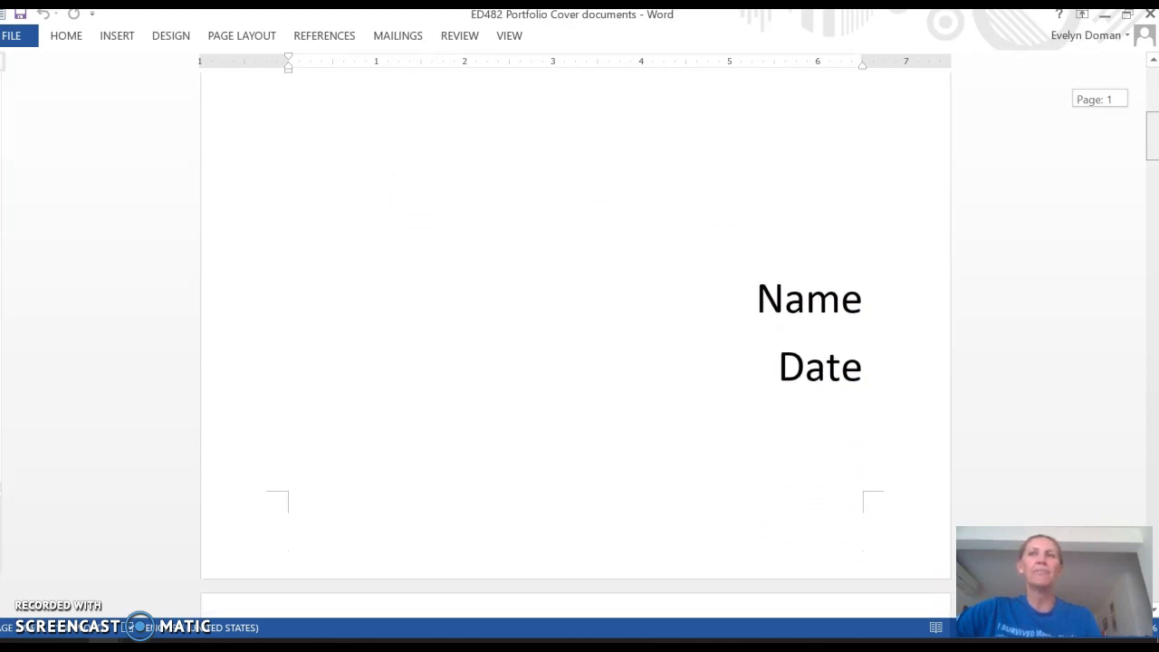
scroll(down, 3)
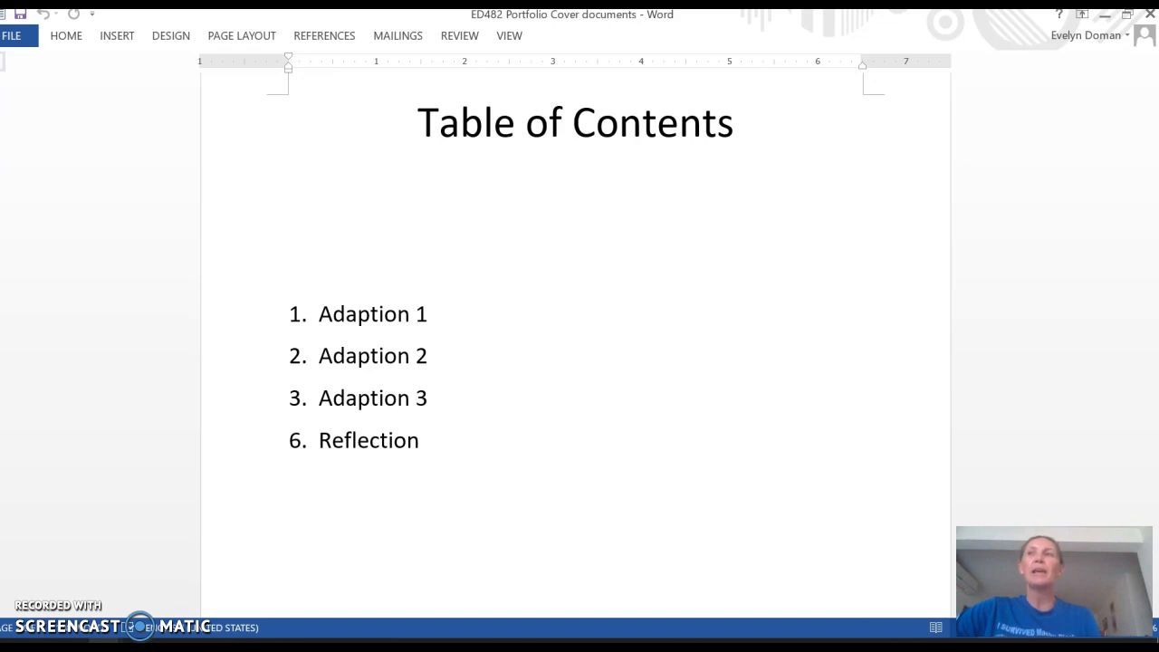
mouse_move(1155, 185)
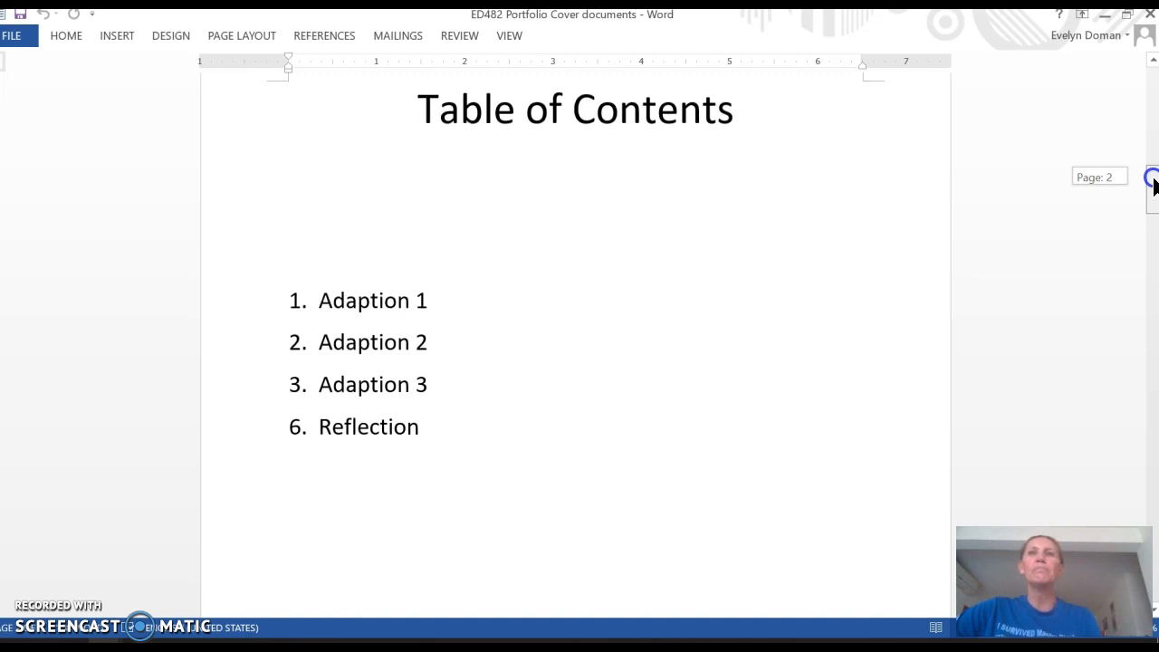
scroll(down, 3)
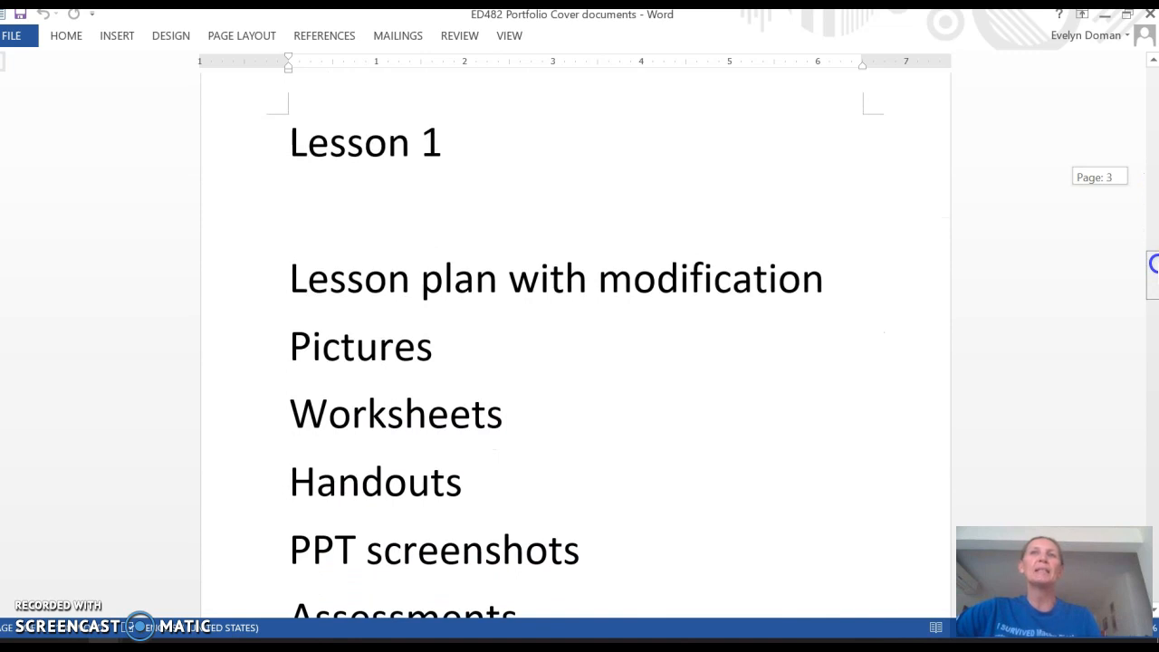
Step: Scroll through the Lesson 1 and Lesson 2 outline pages to the Lesson 3 page
scroll(down, 3)
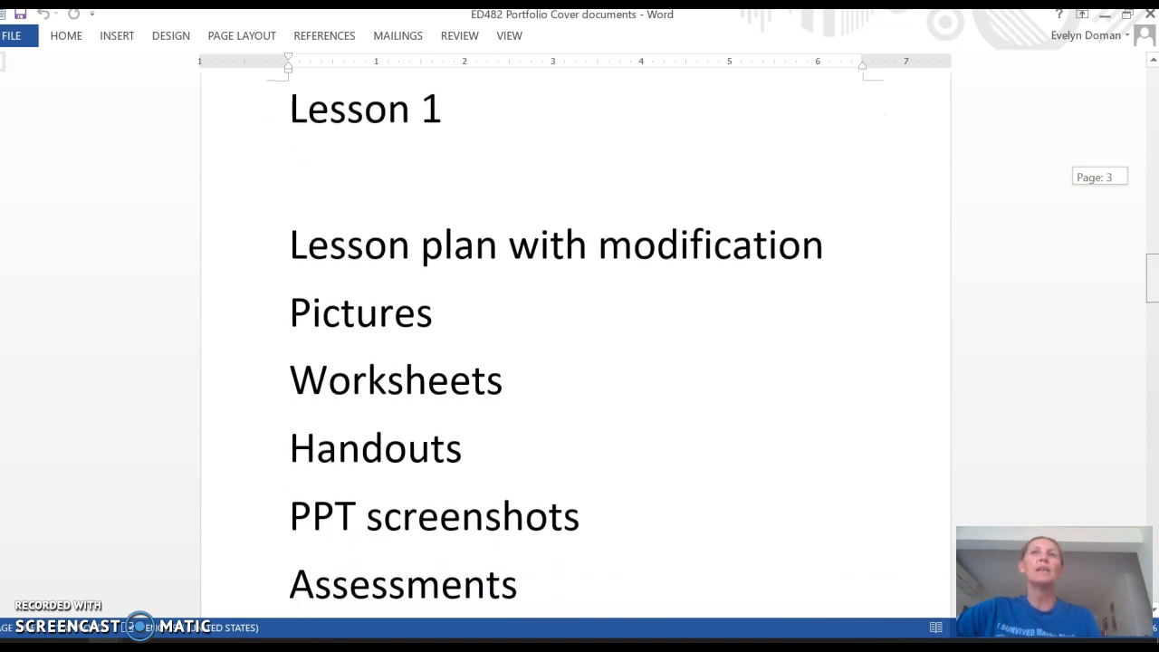
scroll(down, 3)
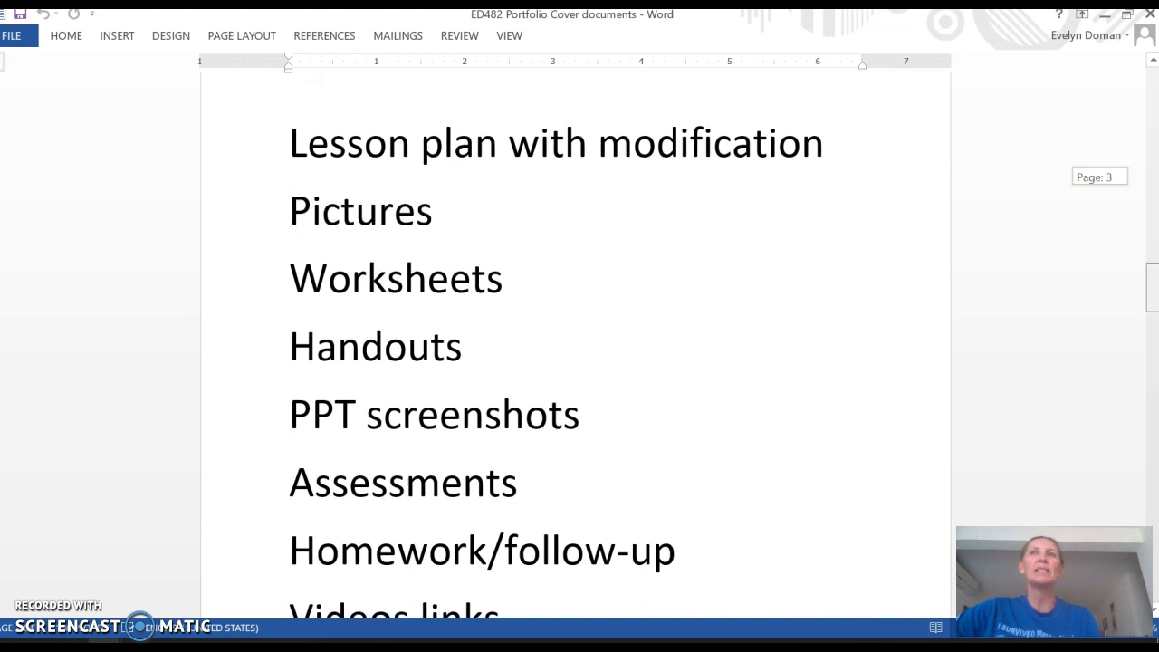
scroll(down, 3)
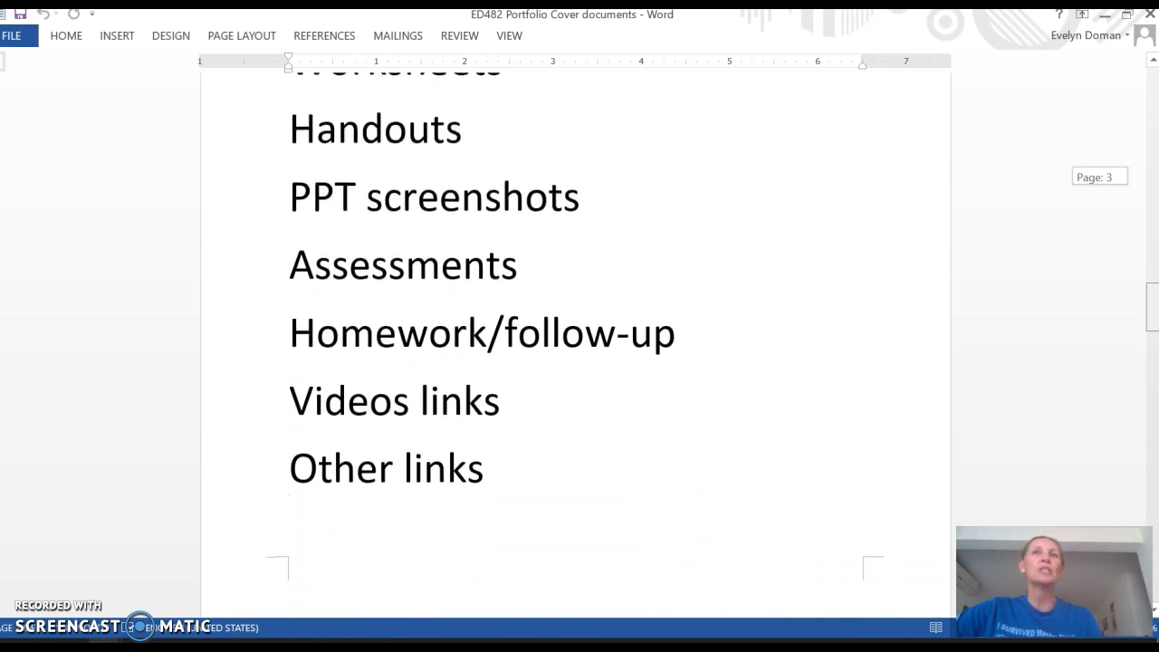
scroll(down, 3)
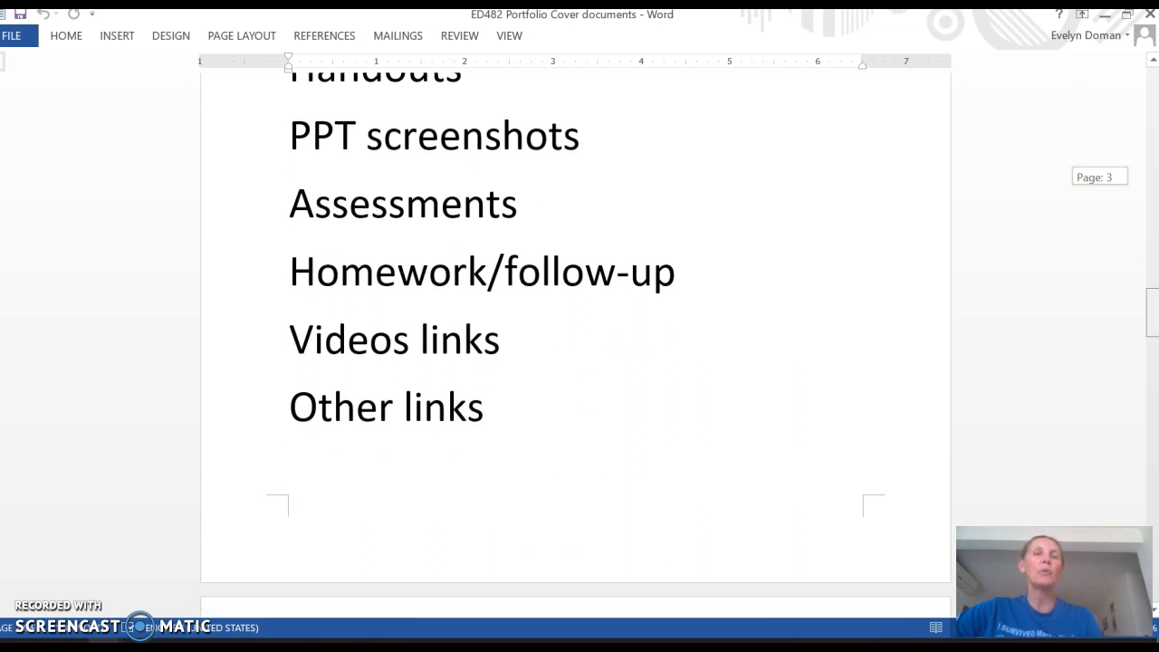
scroll(down, 3)
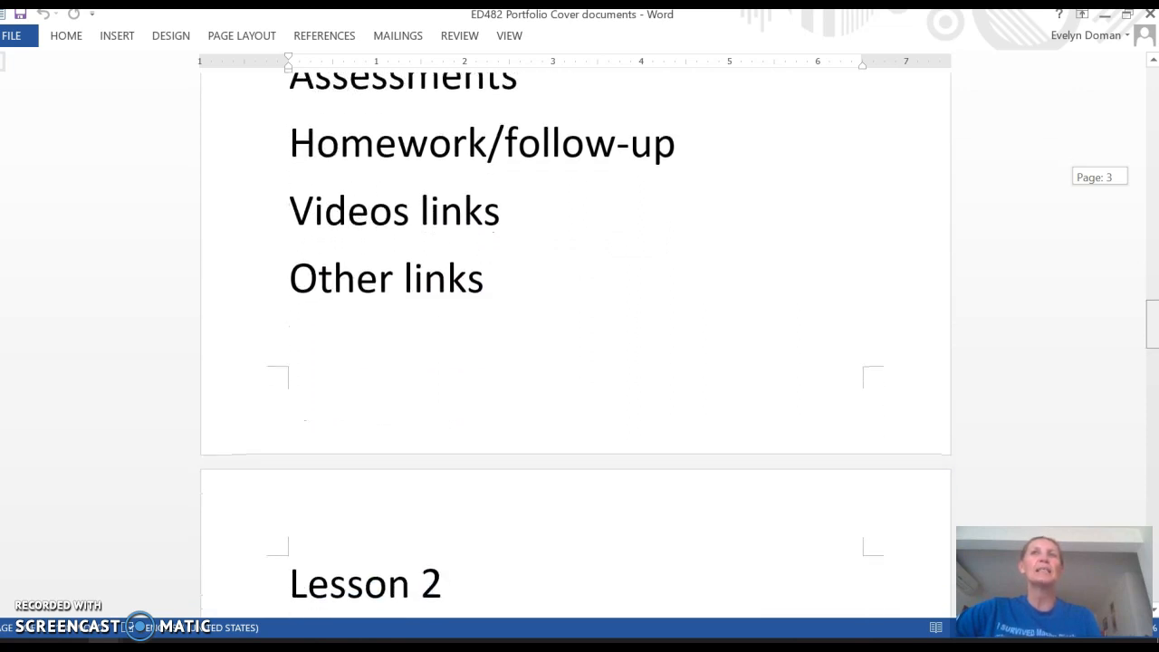
scroll(down, 3)
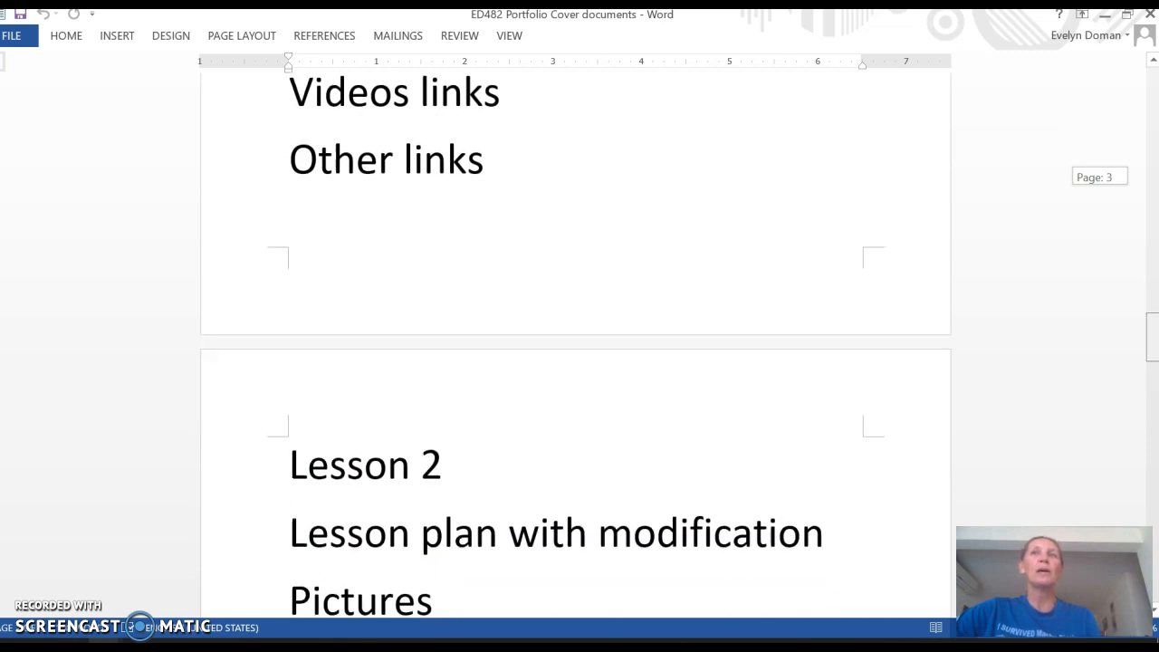
scroll(down, 3)
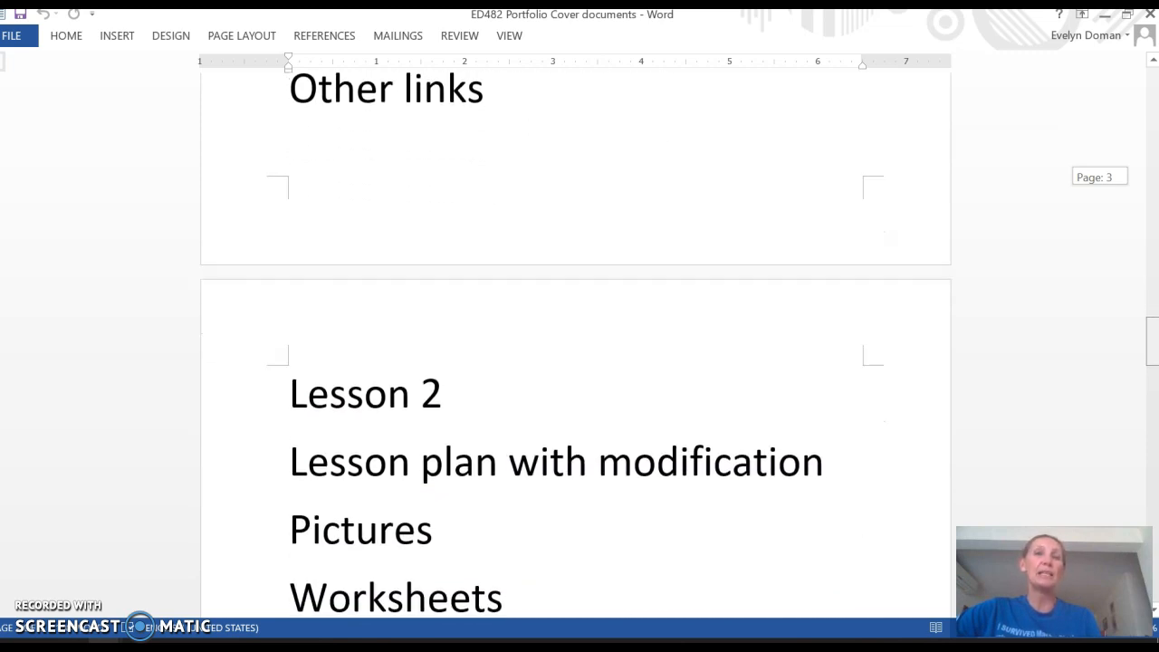
scroll(down, 3)
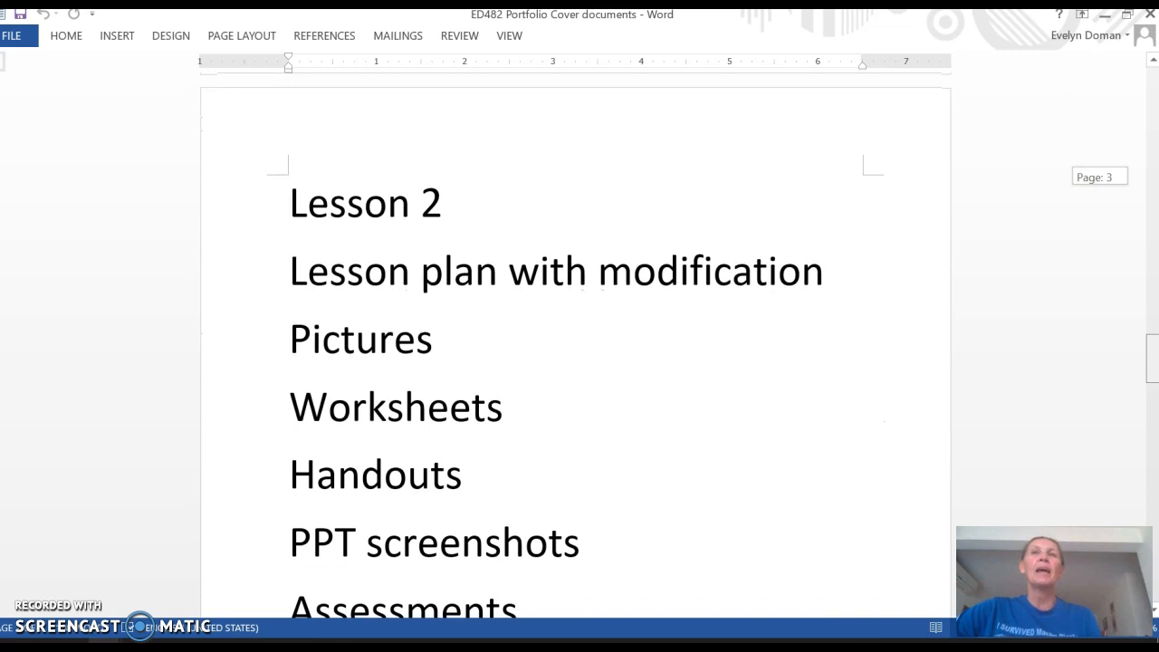
scroll(down, 3)
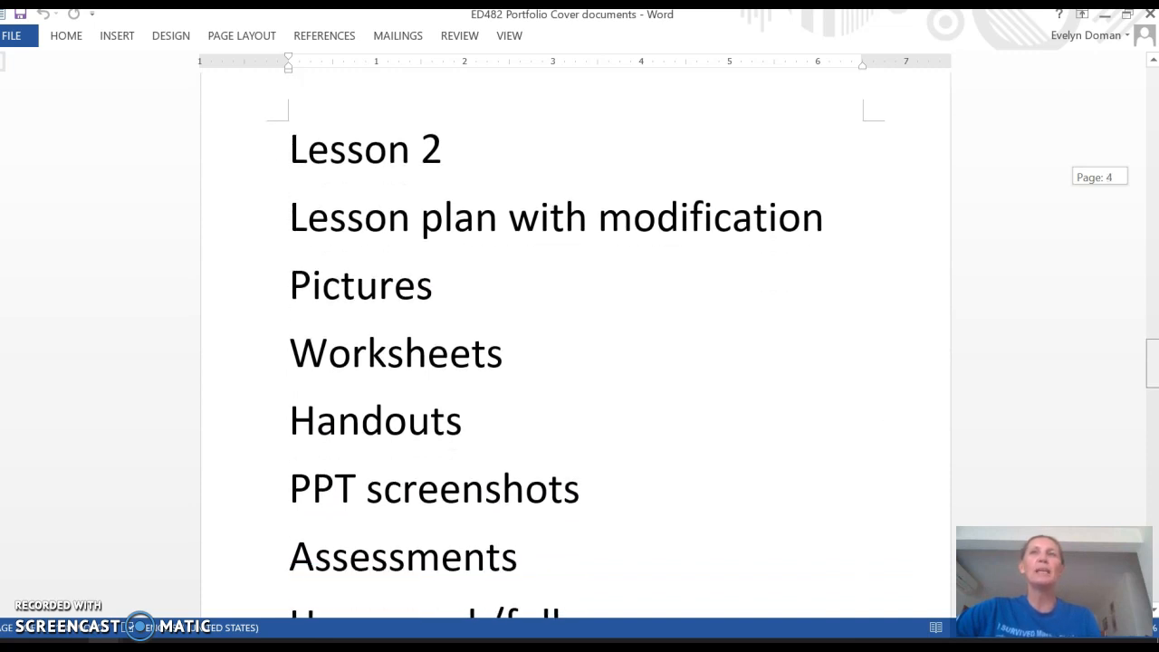
scroll(down, 3)
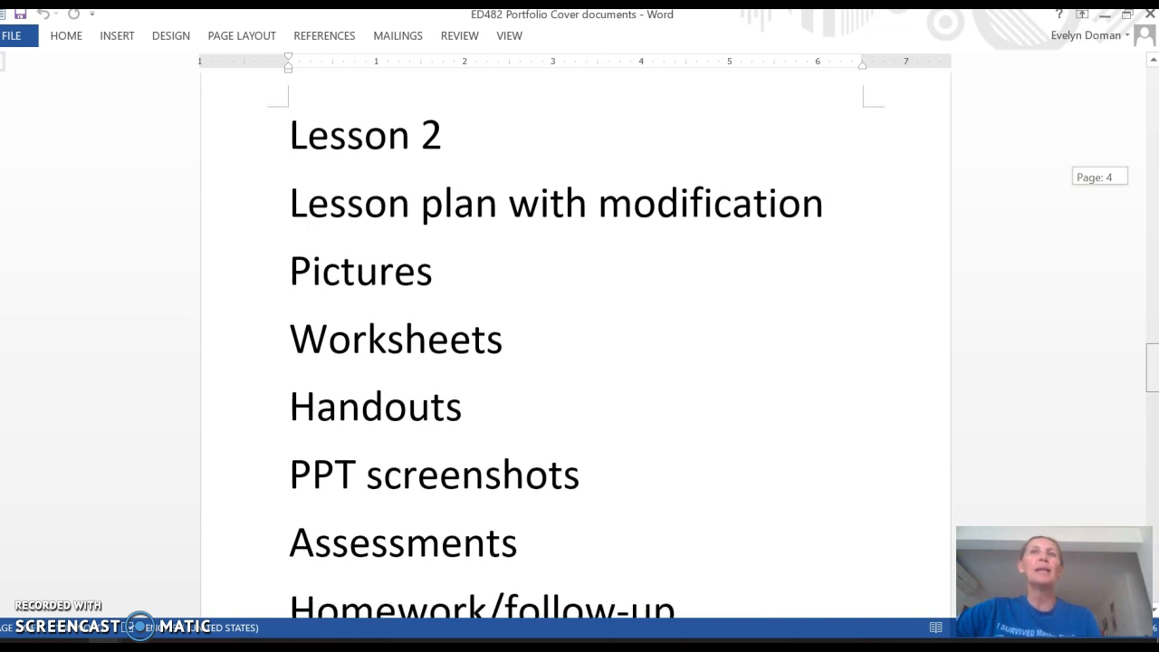
scroll(down, 3)
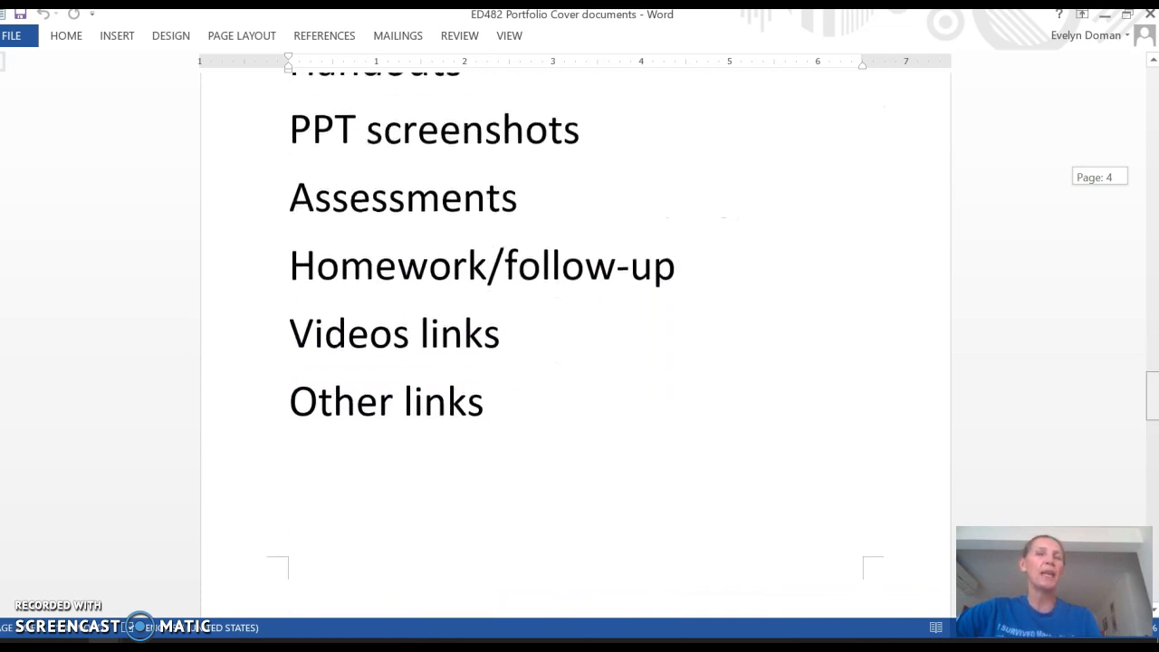
scroll(down, 3)
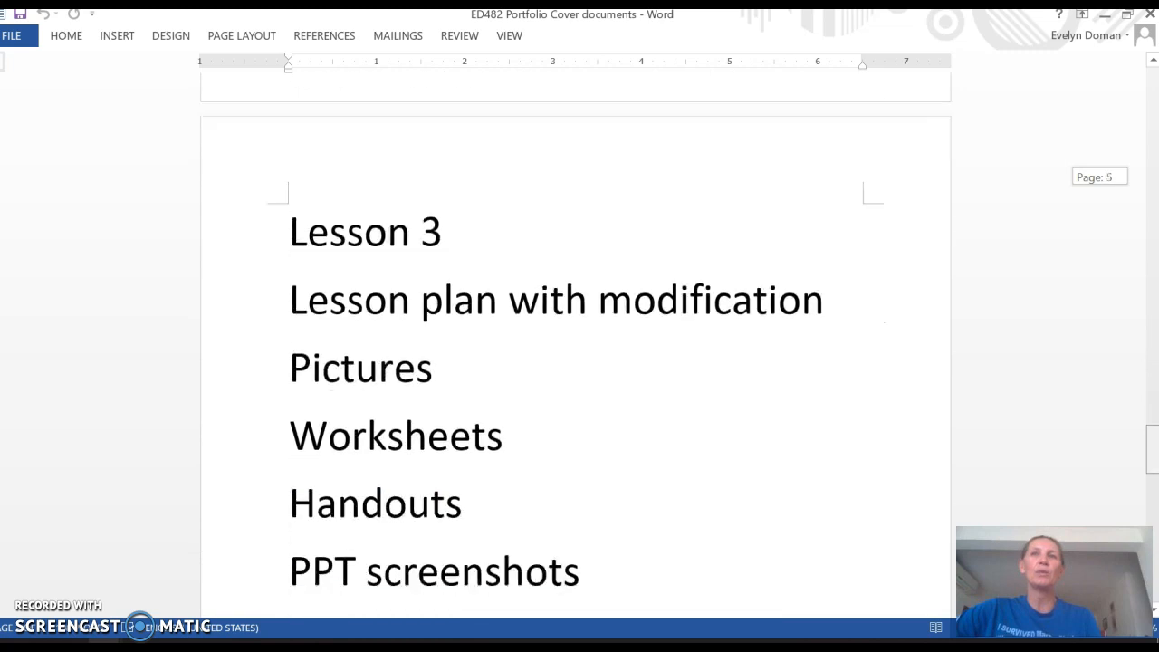
scroll(down, 3)
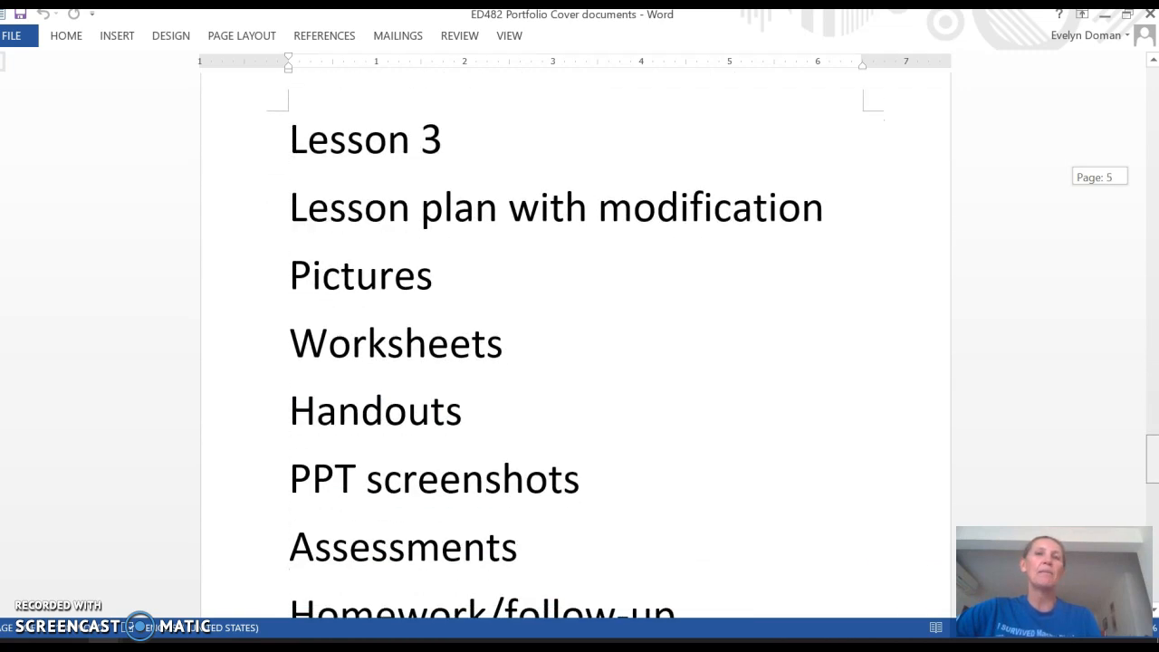
scroll(down, 3)
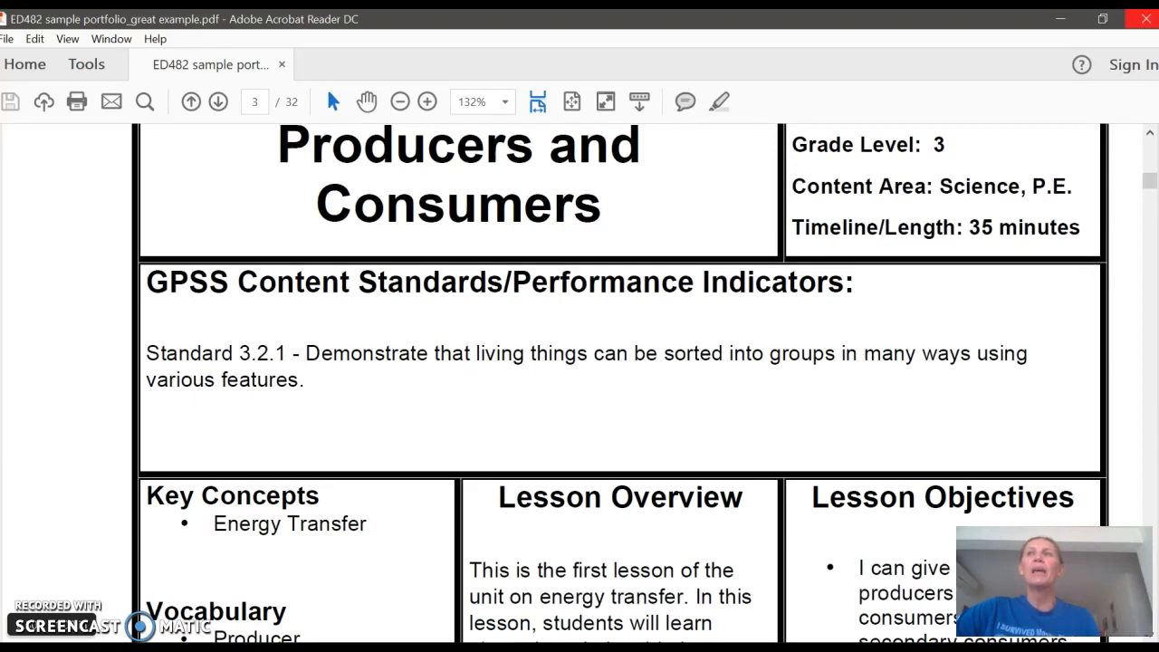
mouse_move(1142, 172)
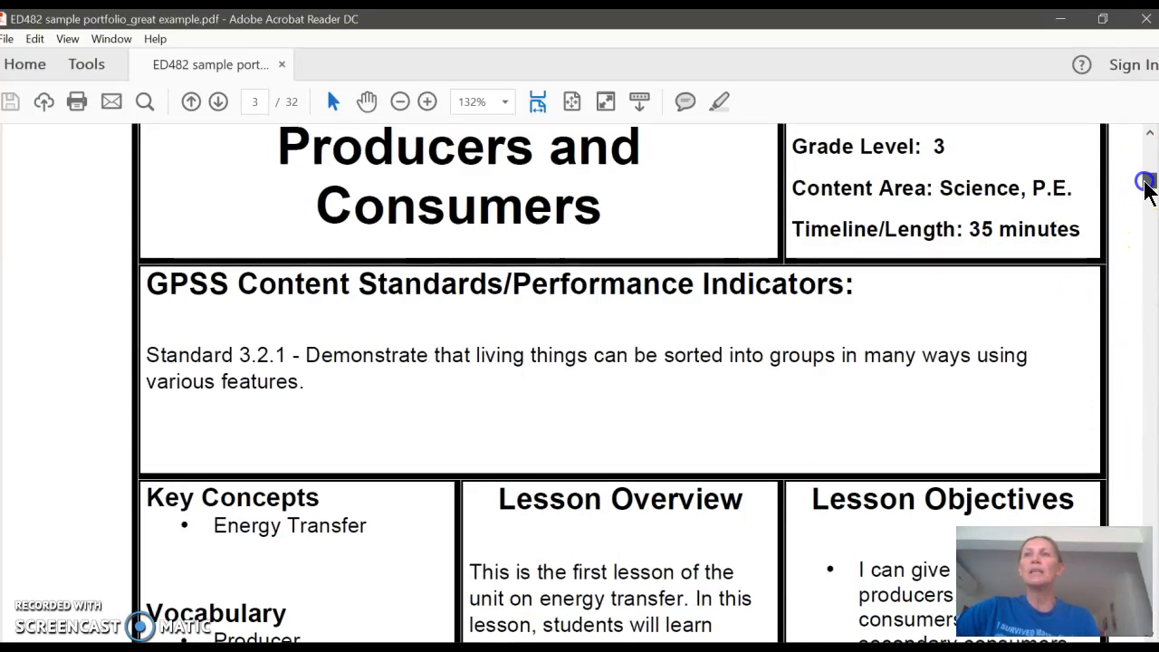
Step: Highlight the lesson overview's opening words and scroll to page 4's picture cards and food pyramid
scroll(down, 3)
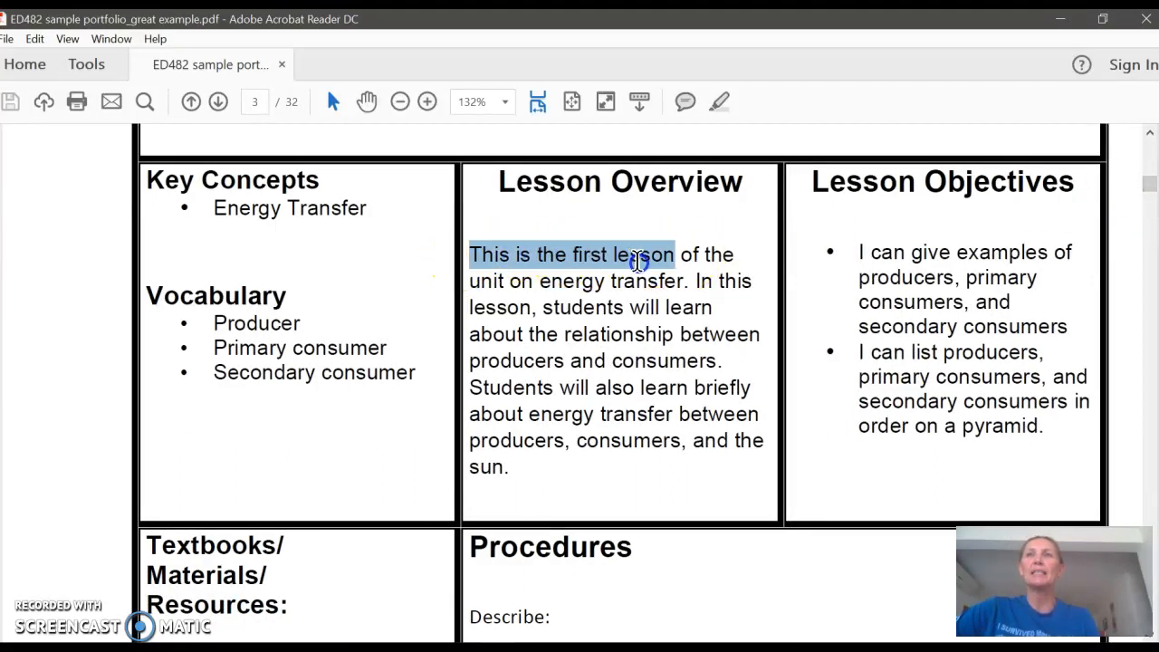
drag(634, 254, 688, 280)
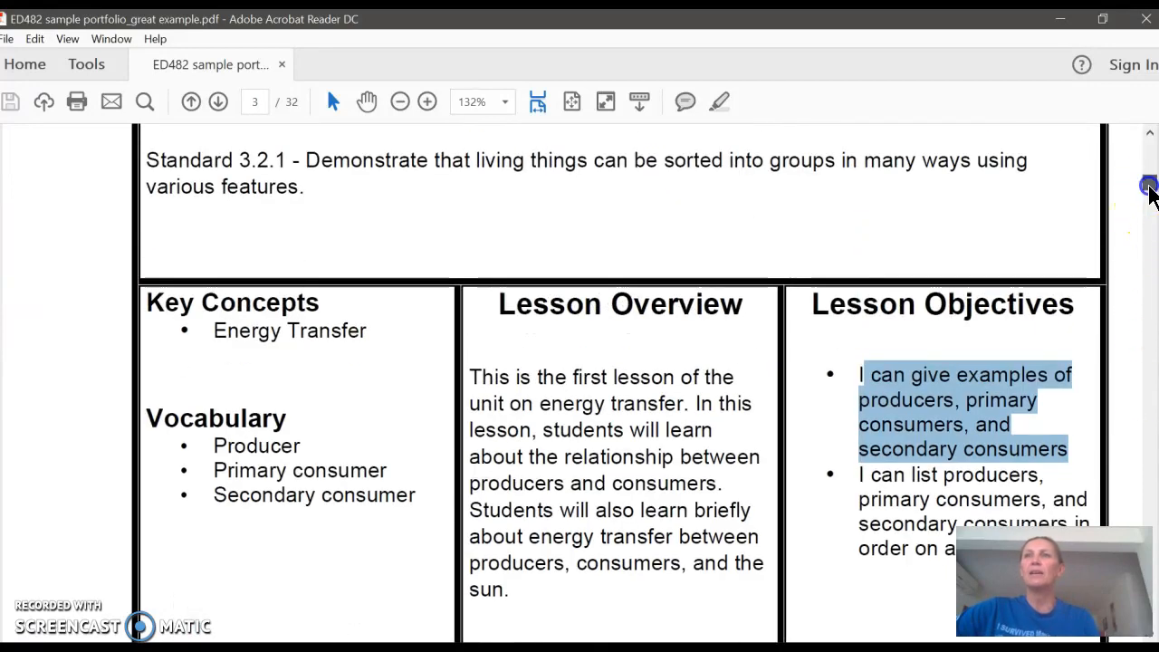
scroll(down, 3)
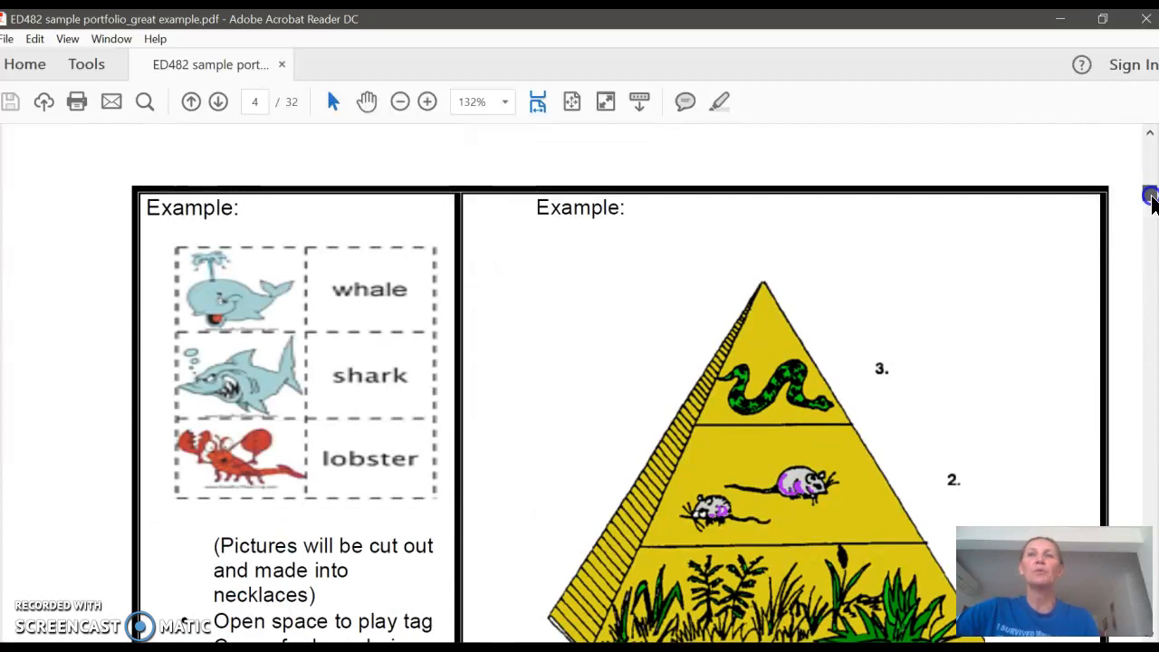
Step: Scroll the sample portfolio PDF past page 4 to page 5's Guided Practice section
scroll(down, 3)
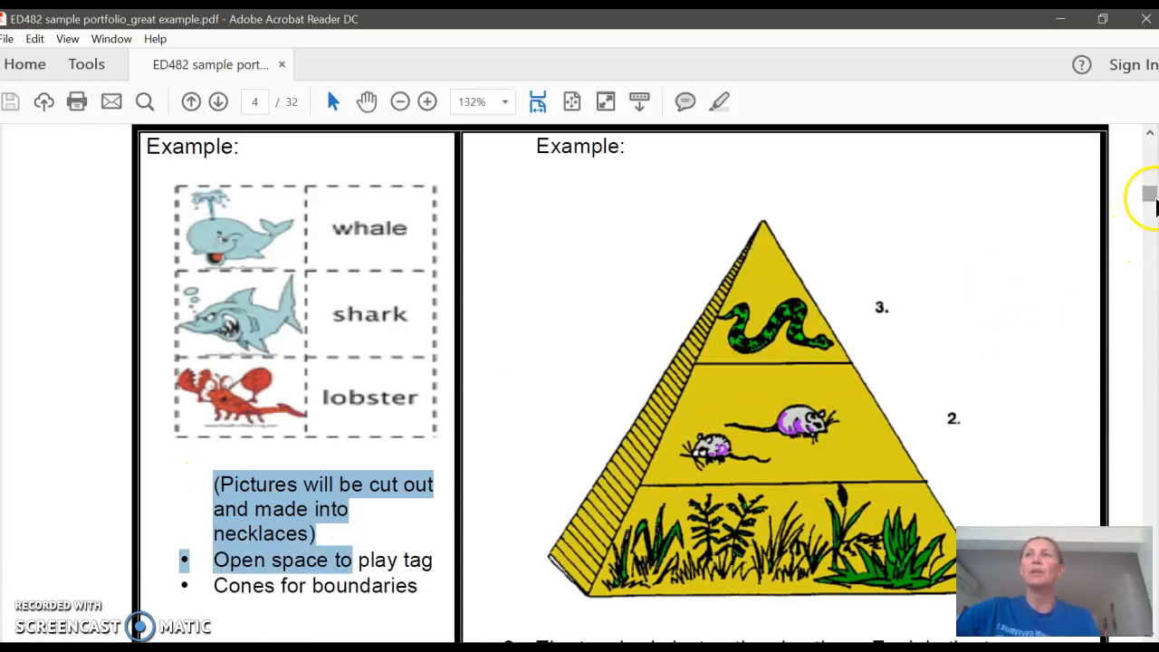
scroll(down, 3)
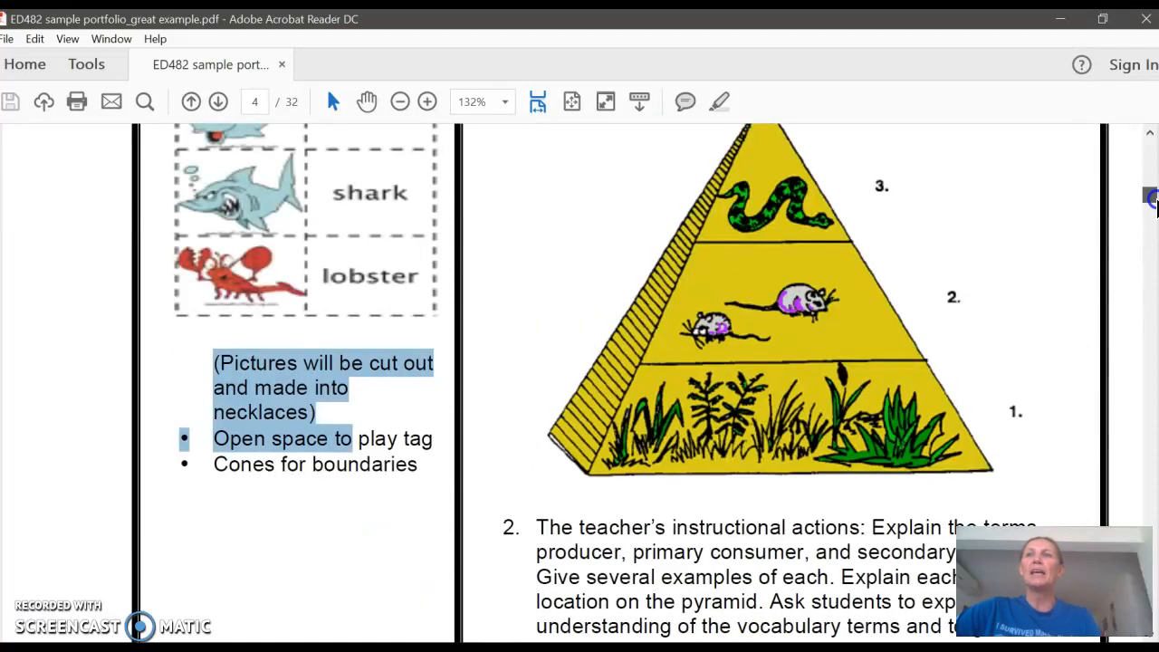
scroll(down, 3)
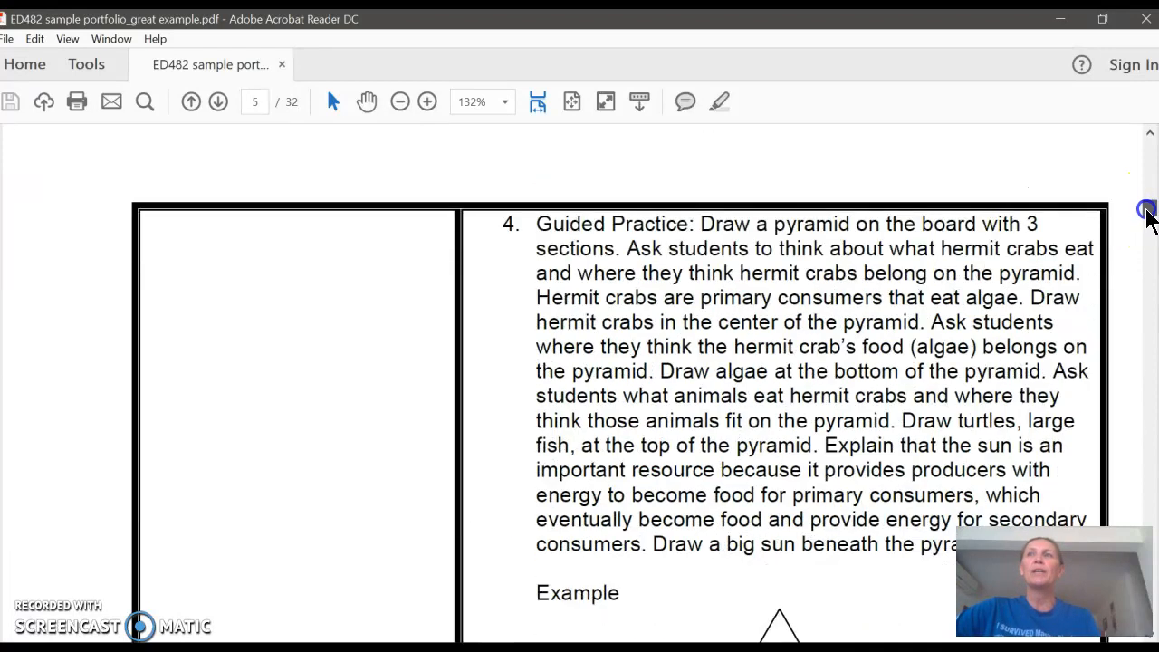
scroll(down, 3)
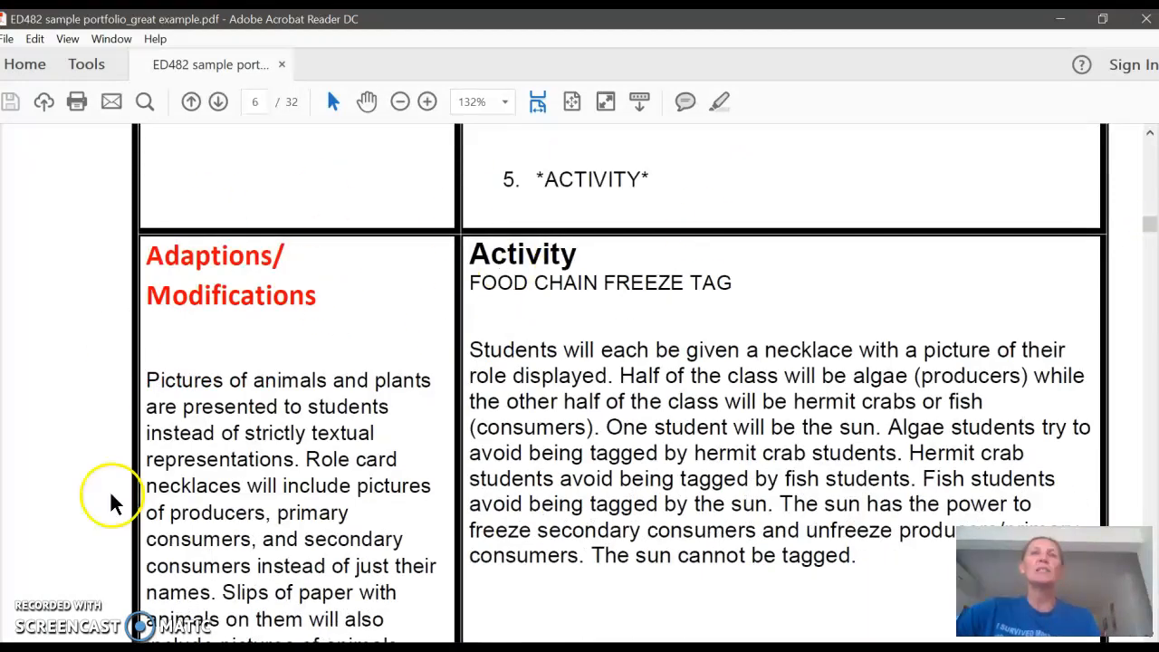
mouse_move(430, 349)
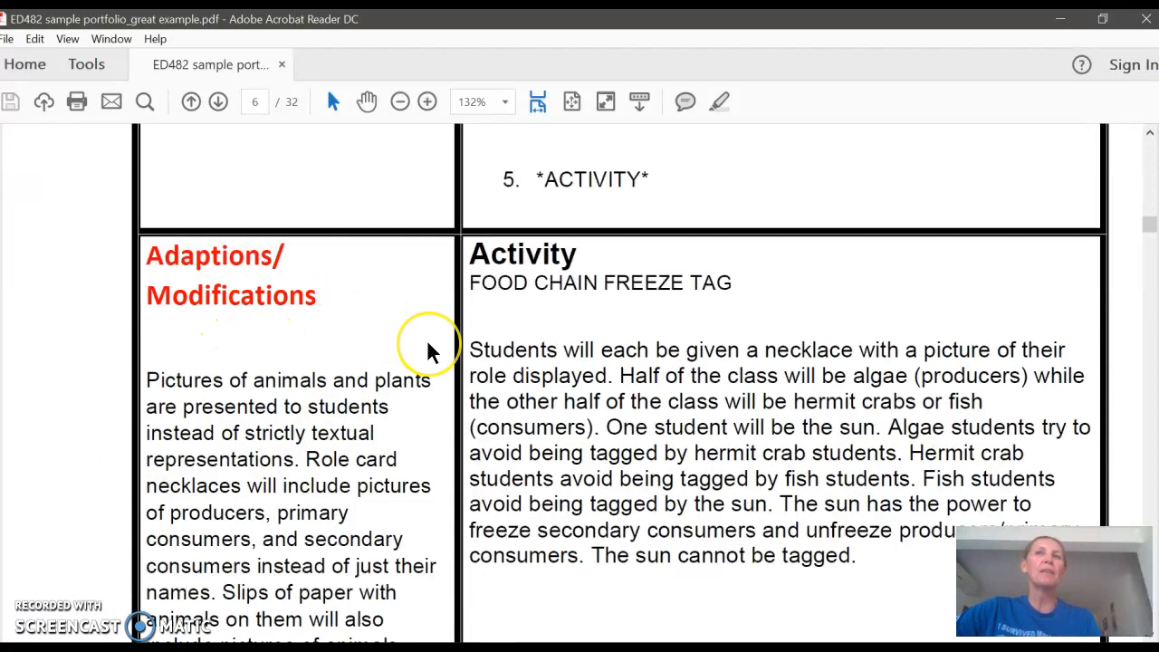
mouse_move(575, 625)
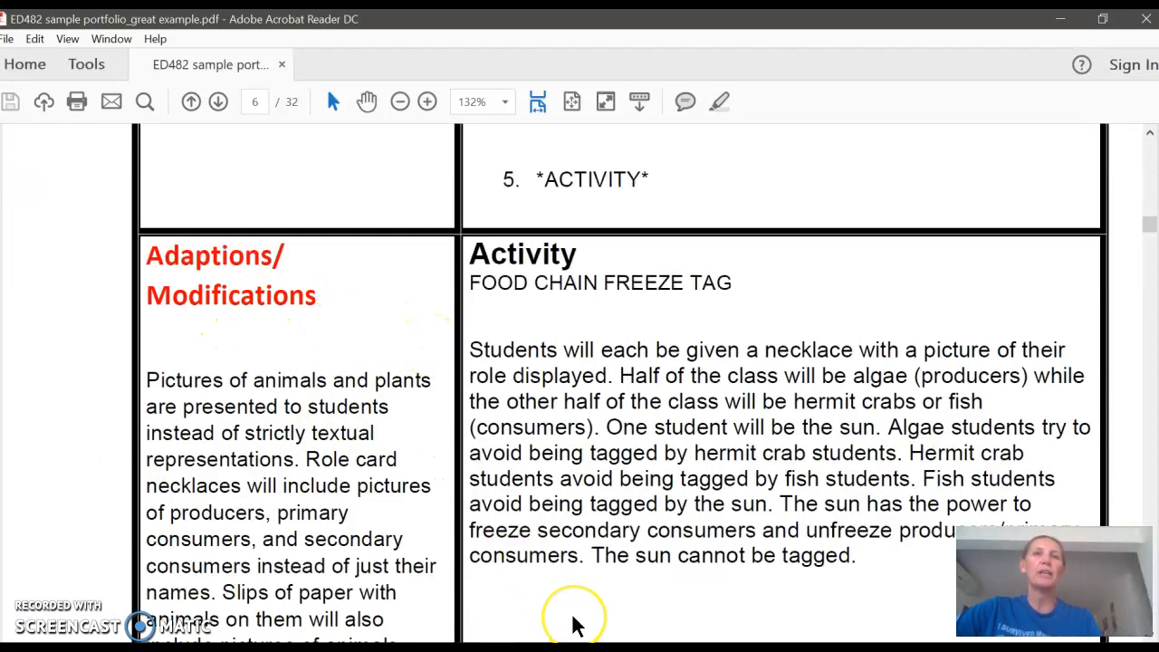
mouse_move(234, 443)
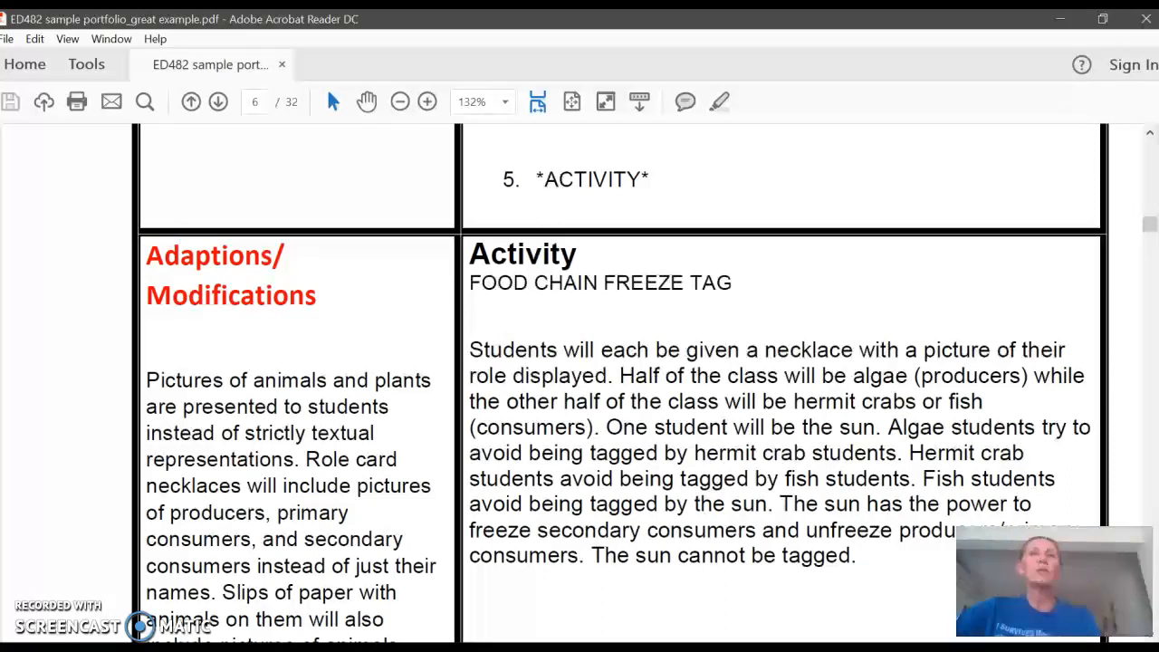
mouse_move(1147, 226)
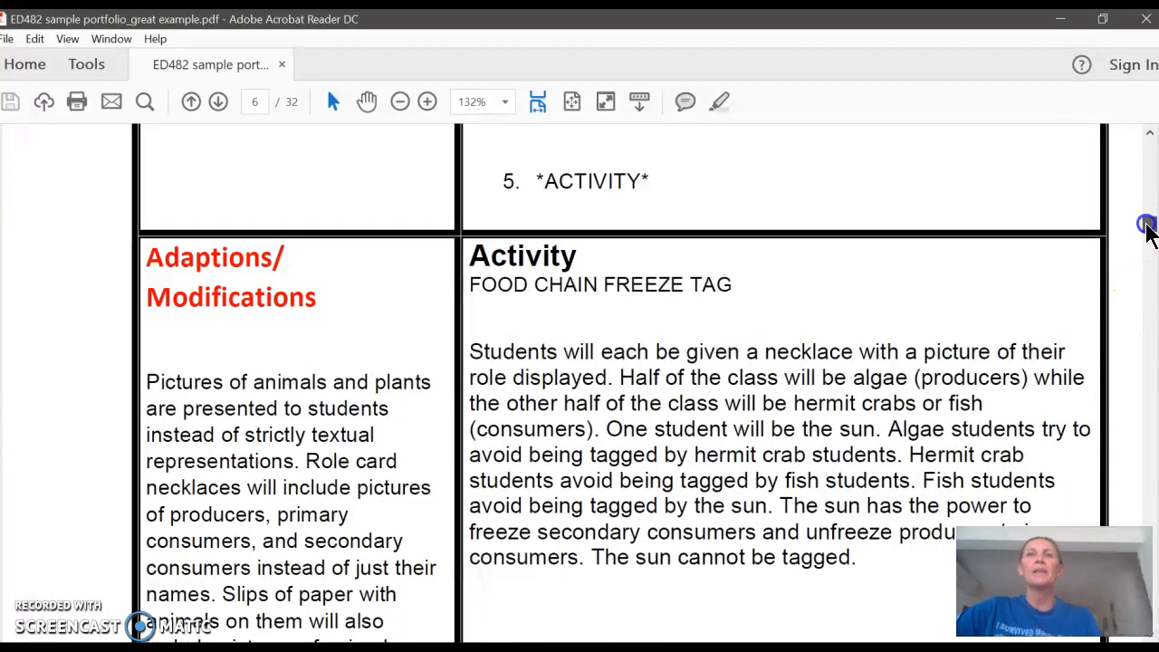
Step: Select the final adaptations sentence listing ELLs' three closing-activity options
scroll(down, 3)
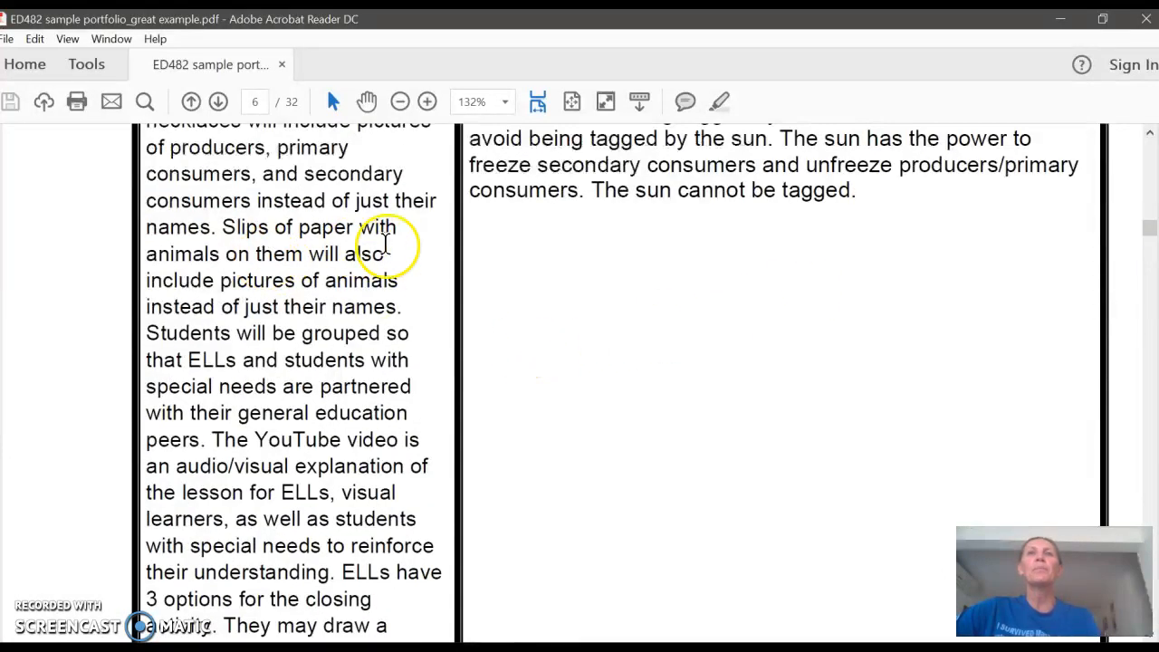
mouse_move(605, 515)
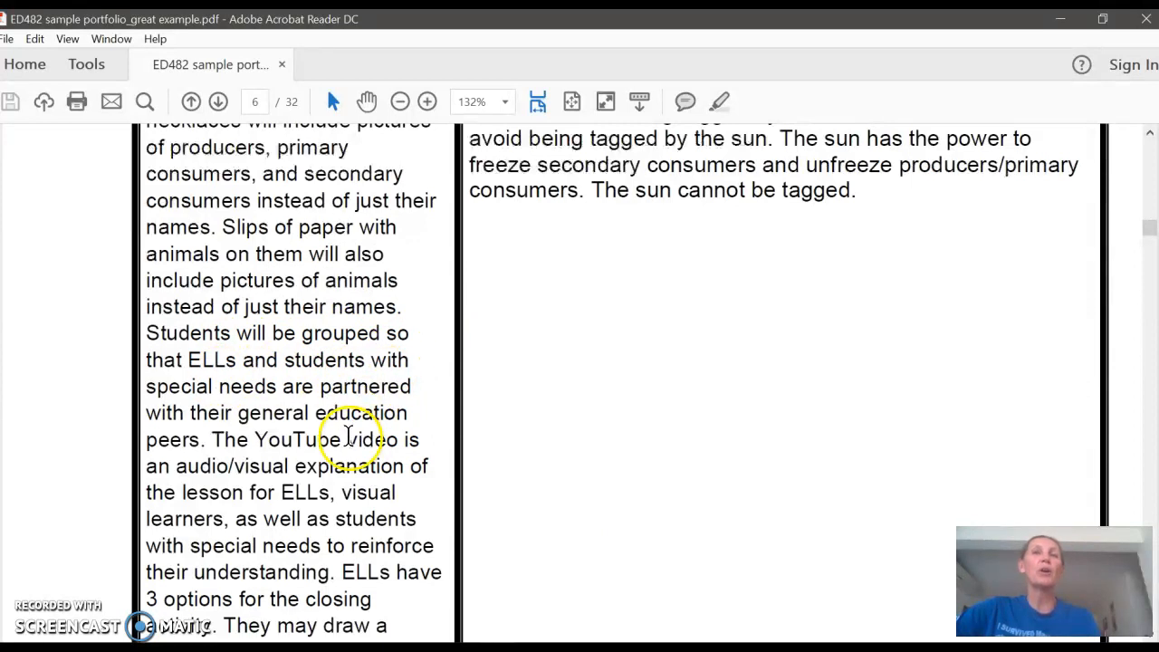
mouse_move(531, 612)
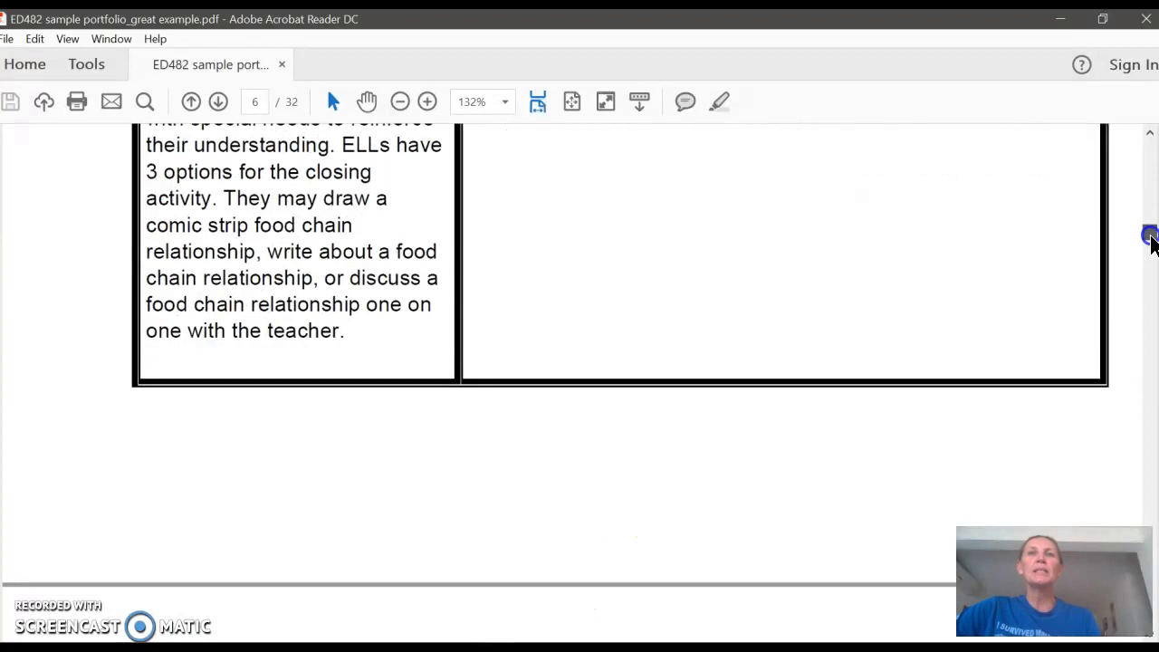
mouse_move(384, 224)
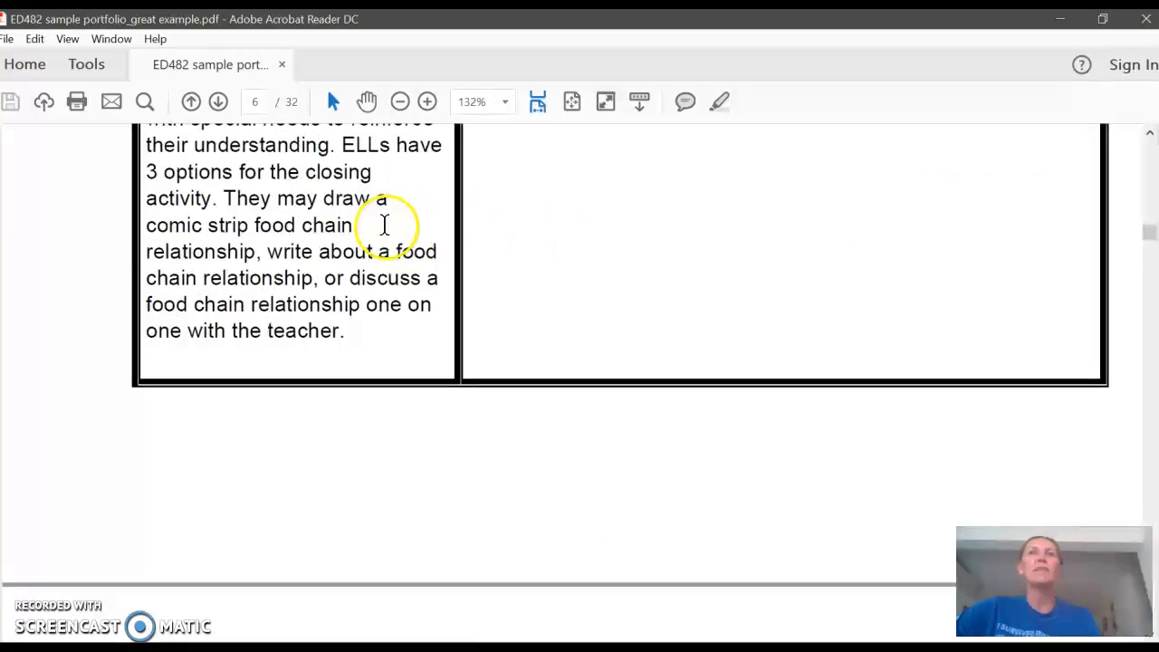
mouse_move(362, 348)
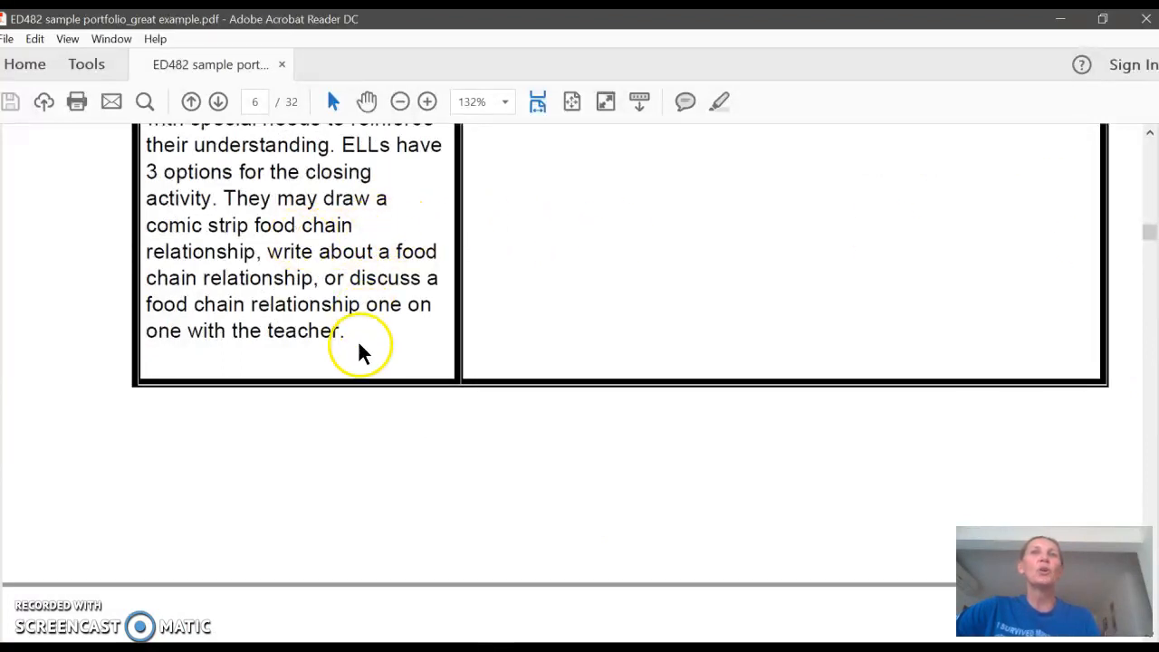
drag(222, 199, 379, 312)
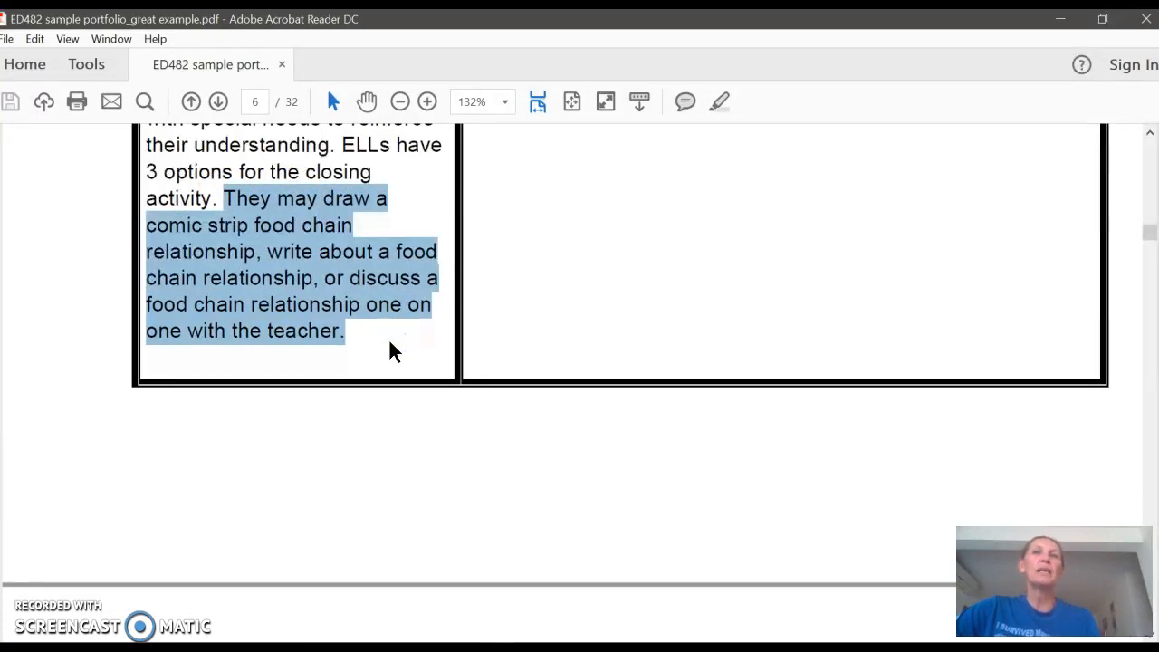
mouse_move(409, 345)
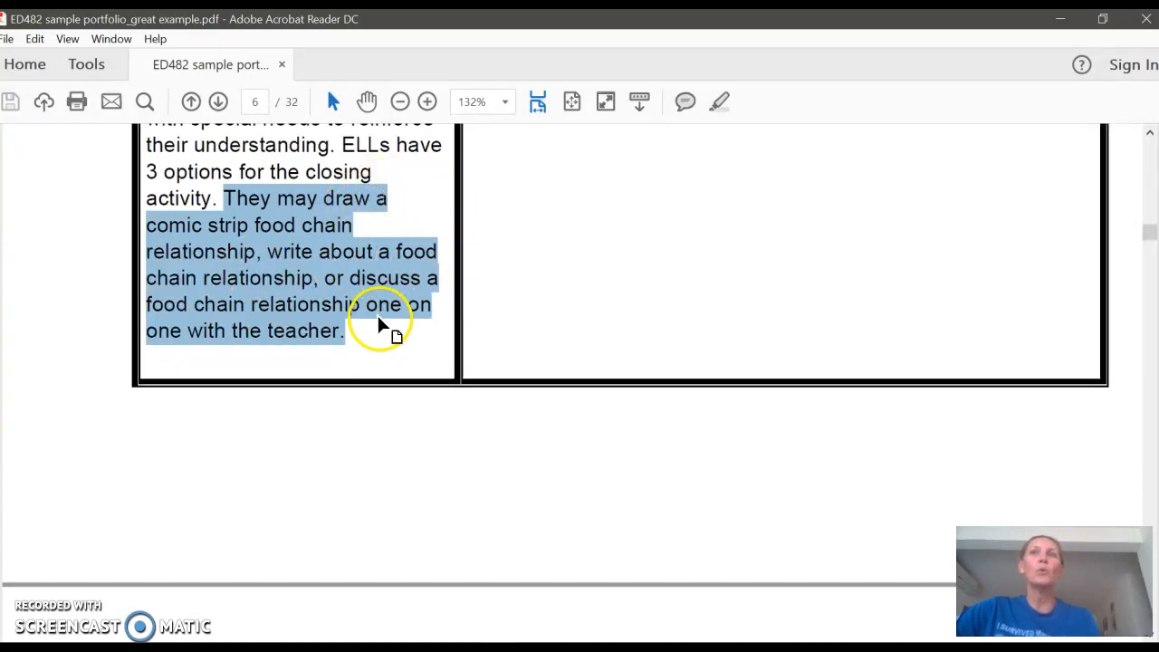
mouse_move(395, 355)
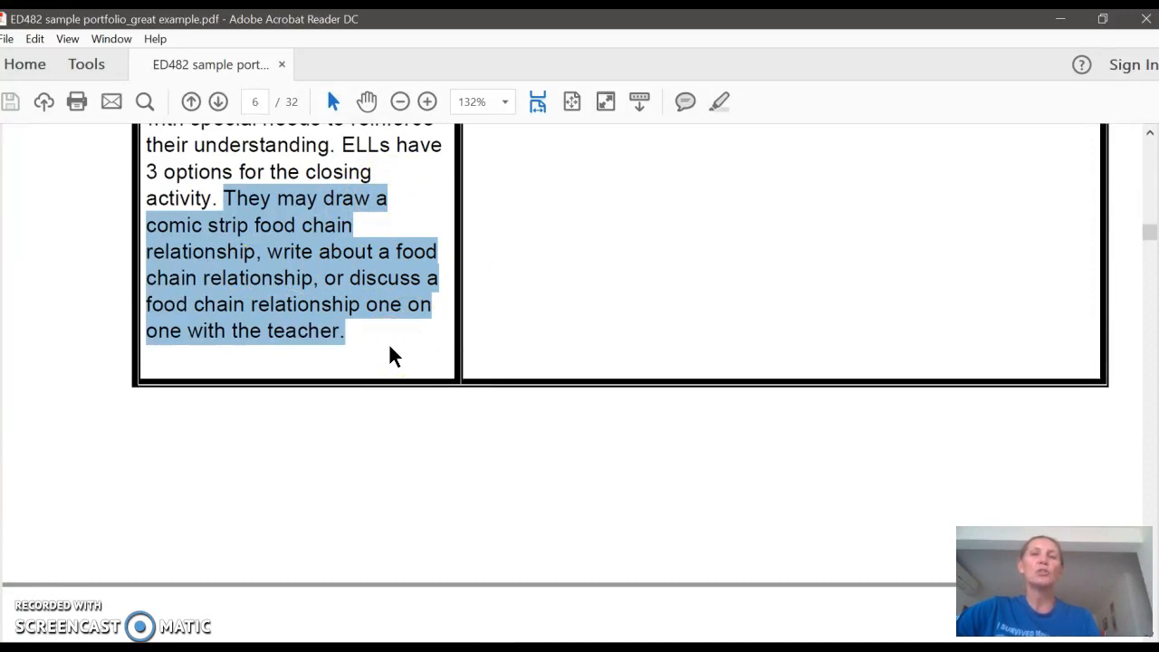
mouse_move(1143, 260)
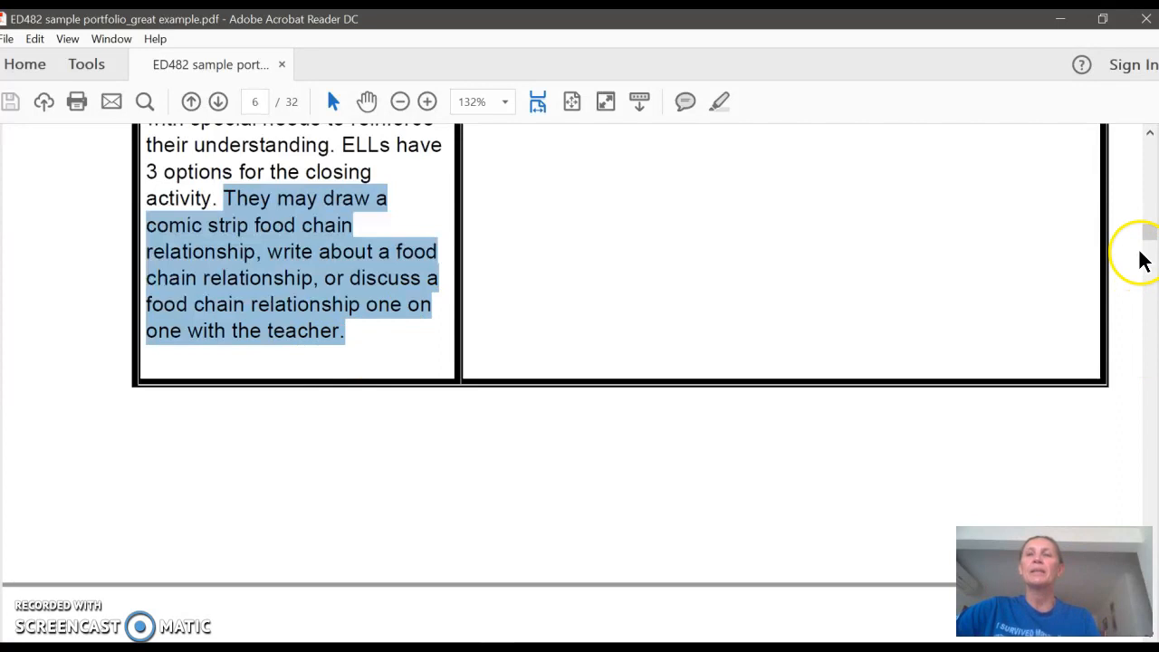
mouse_move(1153, 18)
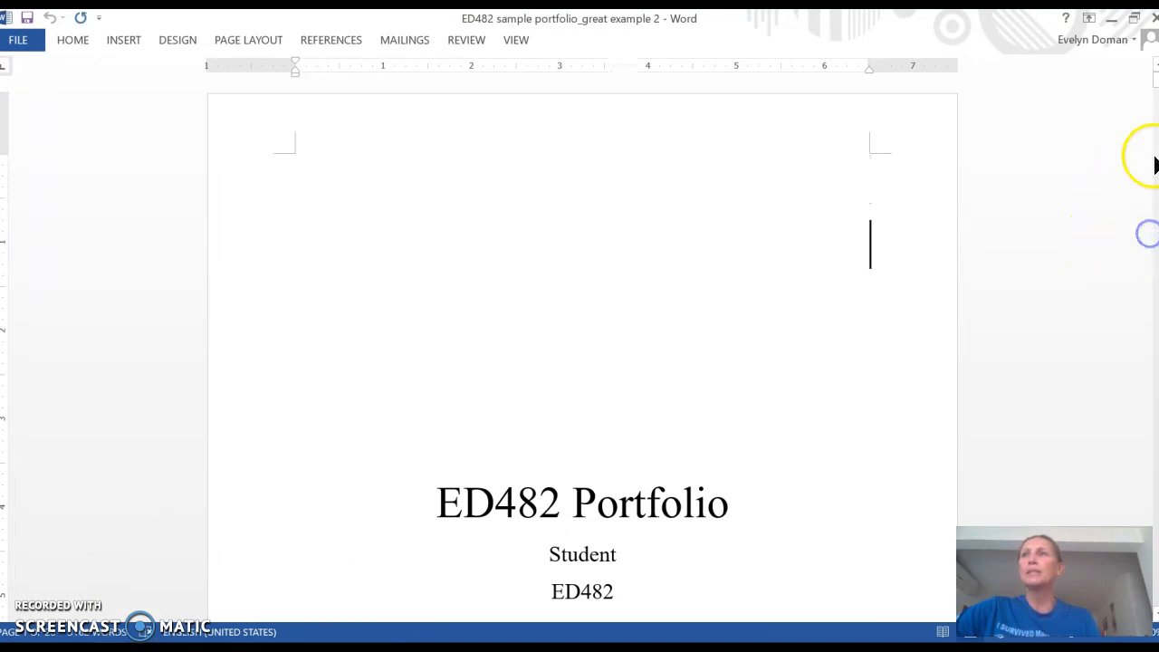
Step: Scroll past the cover, table of contents and Adaptation 1 cover to the lesson plan table
scroll(down, 3)
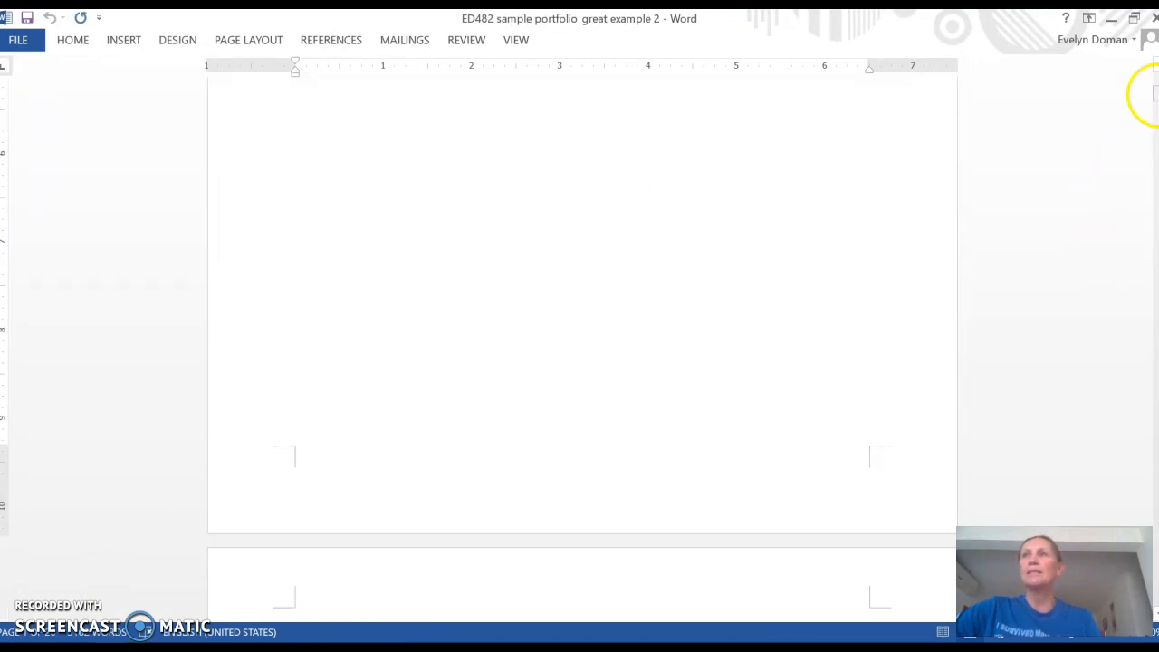
scroll(down, 3)
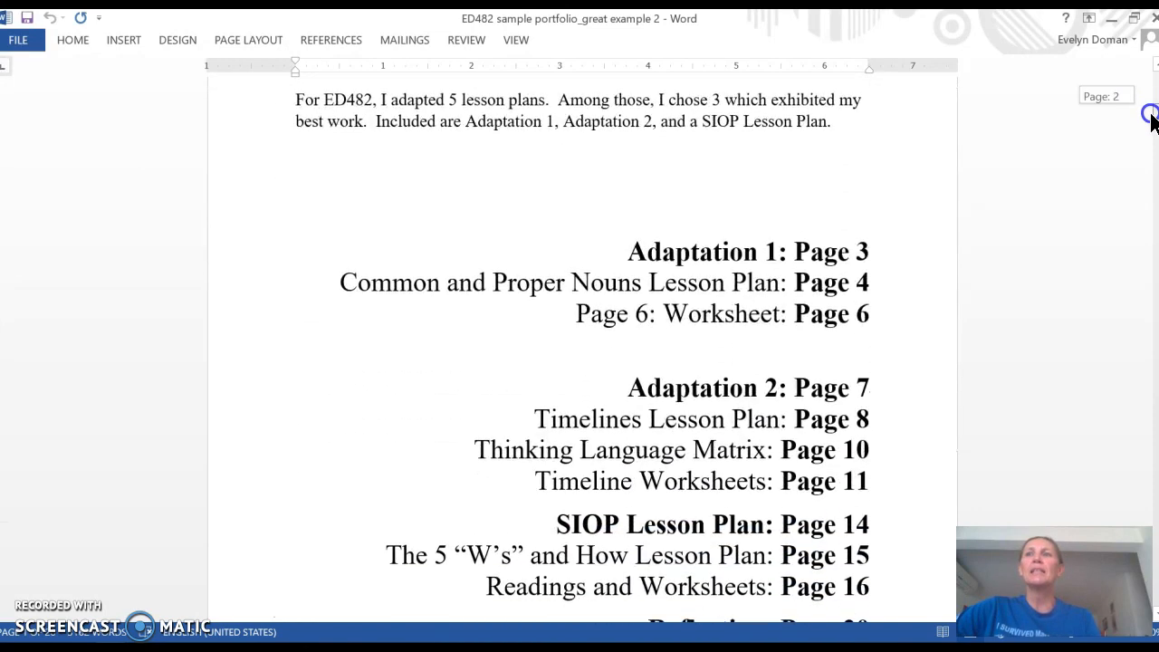
scroll(down, 3)
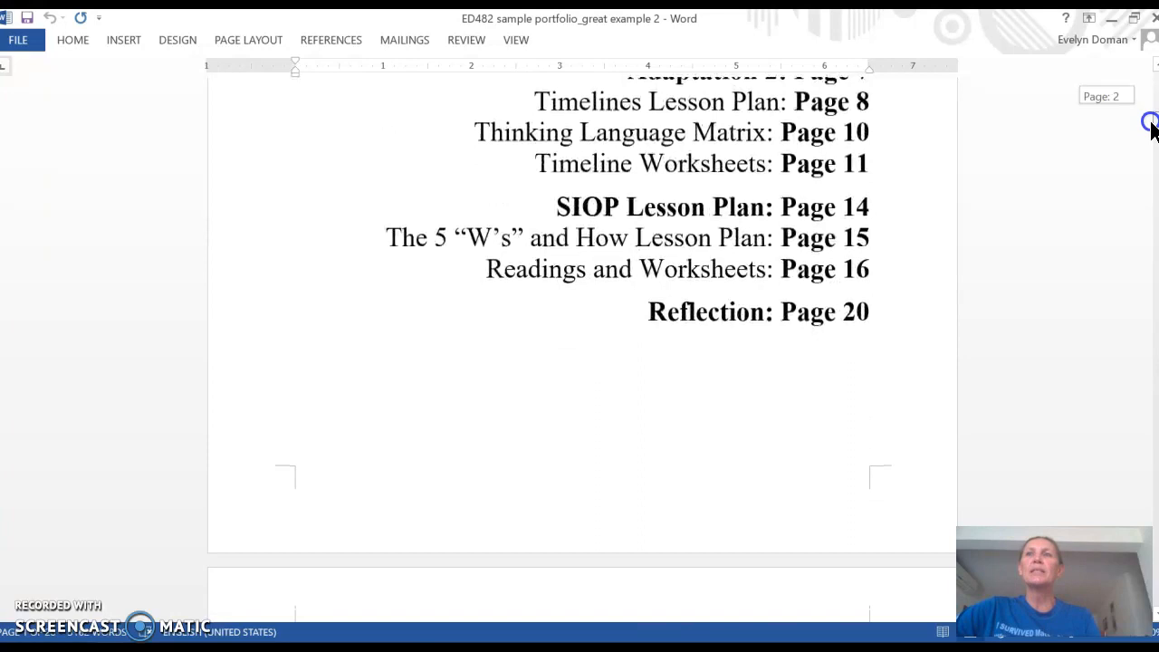
scroll(down, 3)
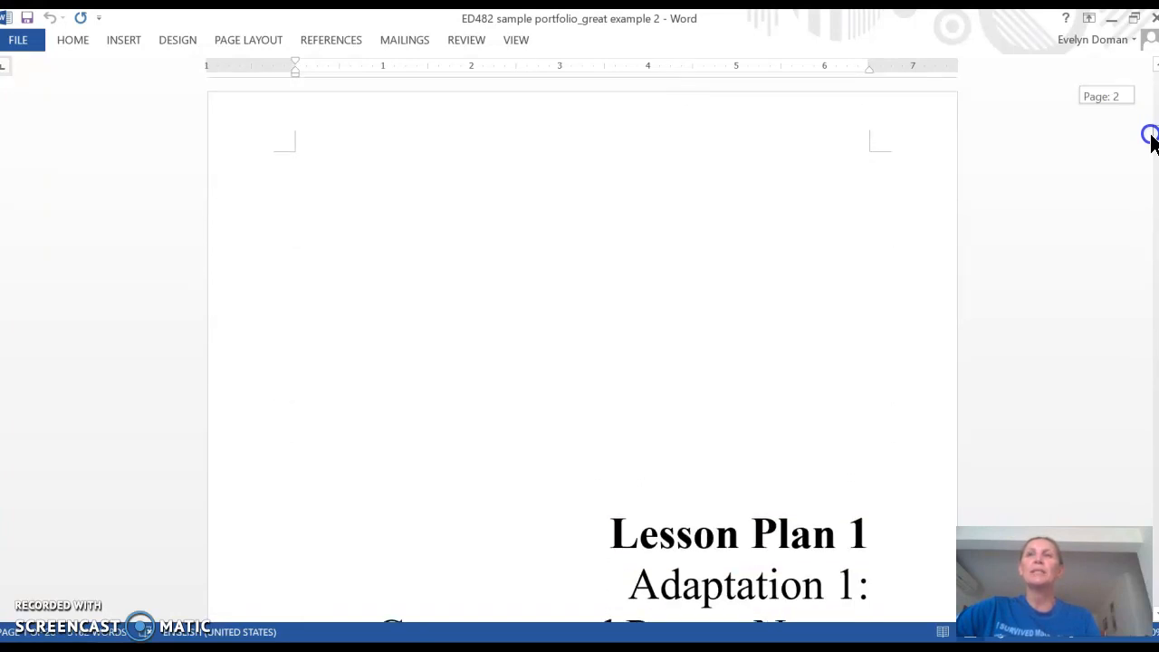
scroll(down, 3)
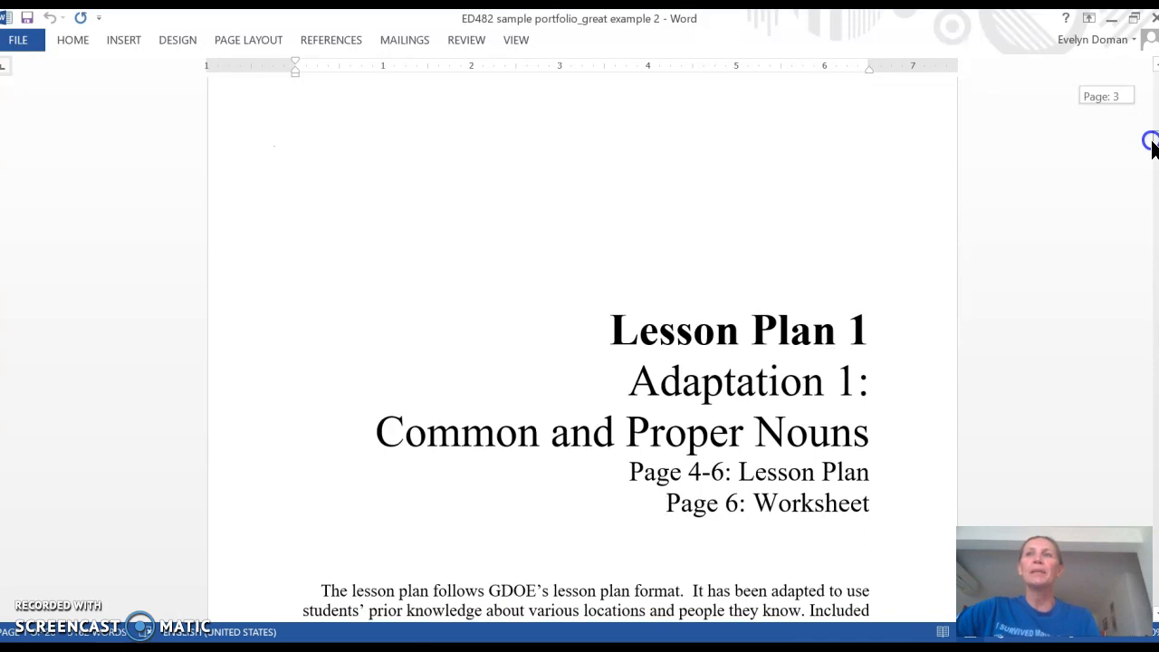
scroll(down, 3)
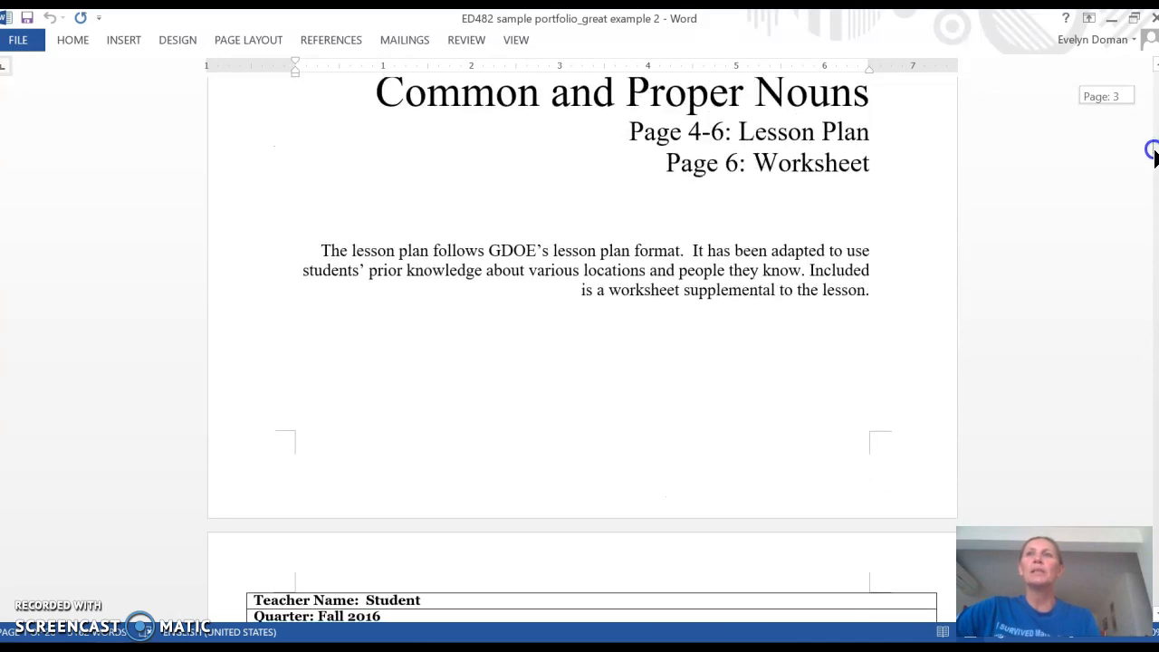
scroll(down, 3)
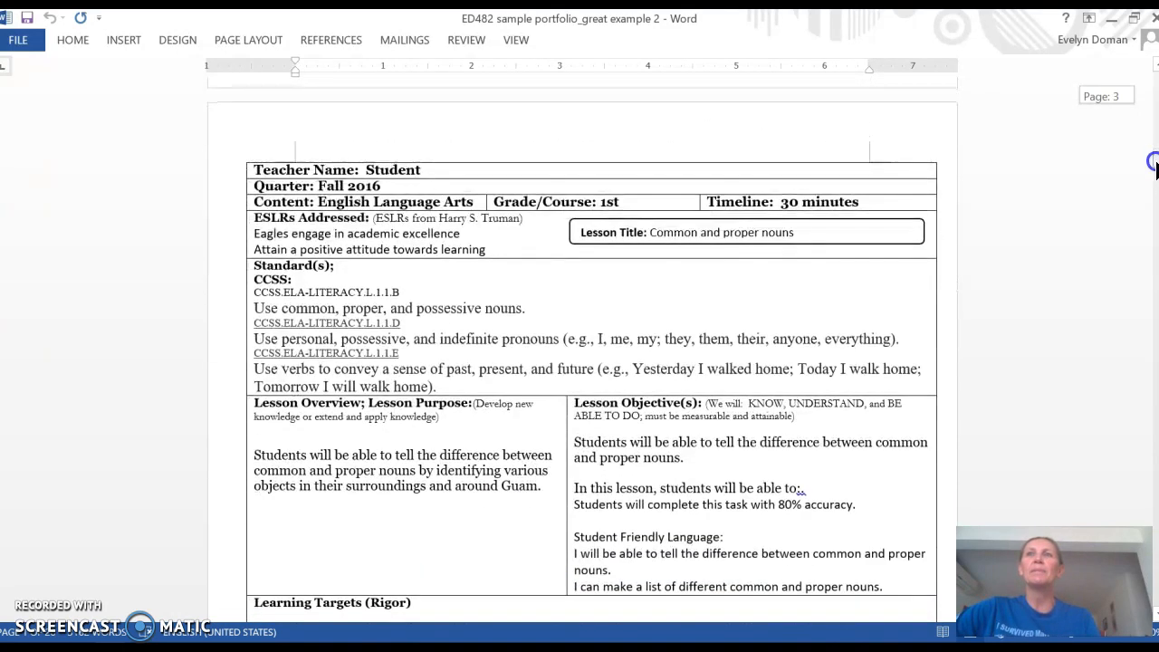
Step: Highlight the nouns overview sentence, then scroll past vocabulary and Anticipatory Set to Instruction and Strategies
scroll(down, 3)
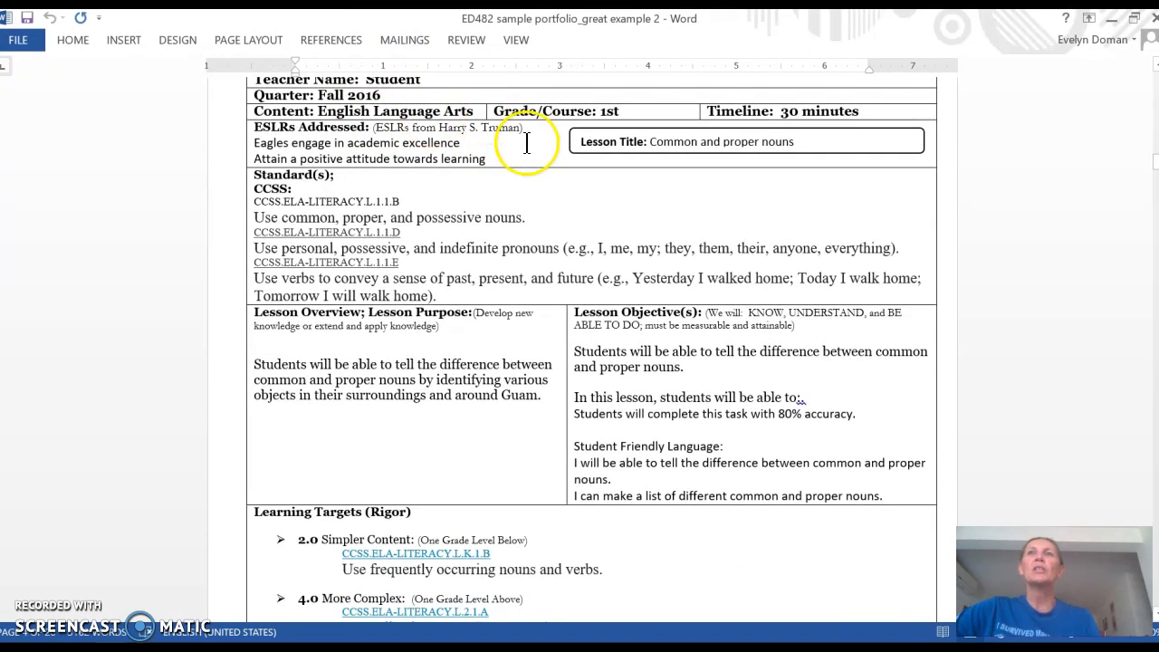
mouse_move(707, 193)
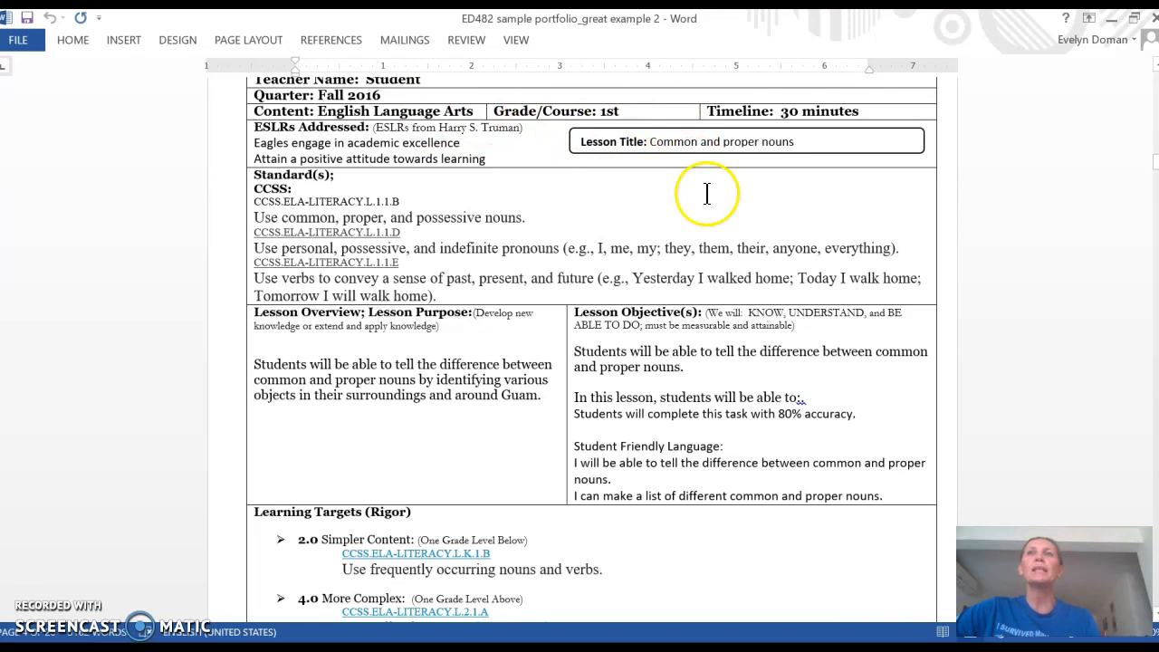
mouse_move(368, 184)
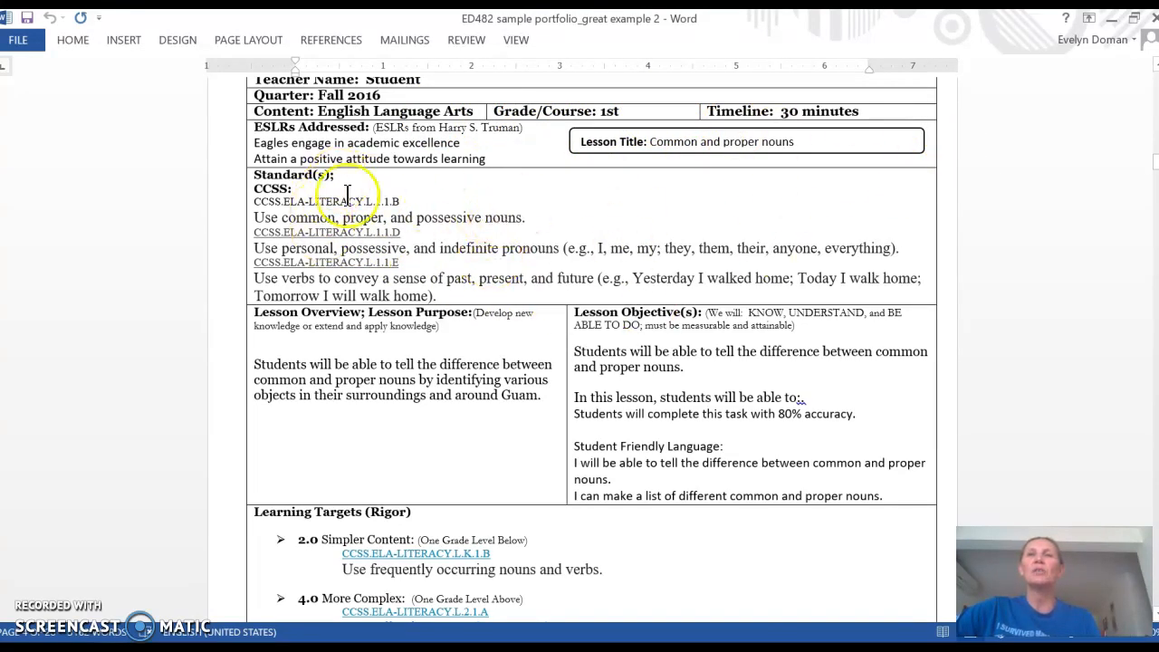
mouse_move(649, 208)
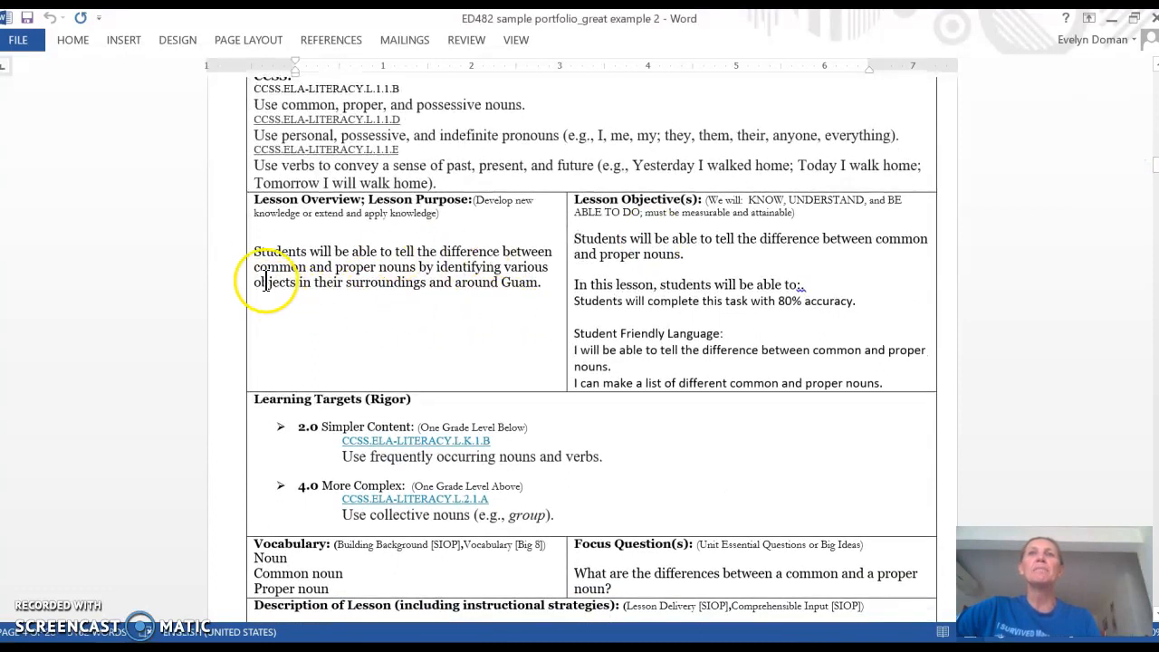
drag(255, 251, 532, 281)
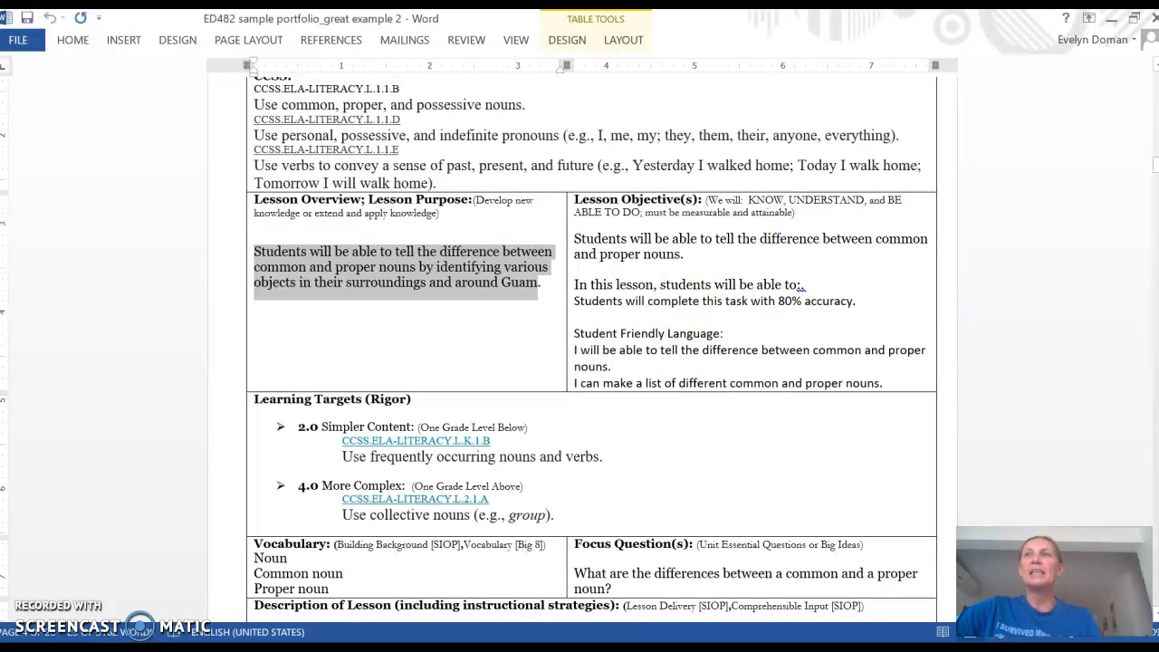
scroll(down, 3)
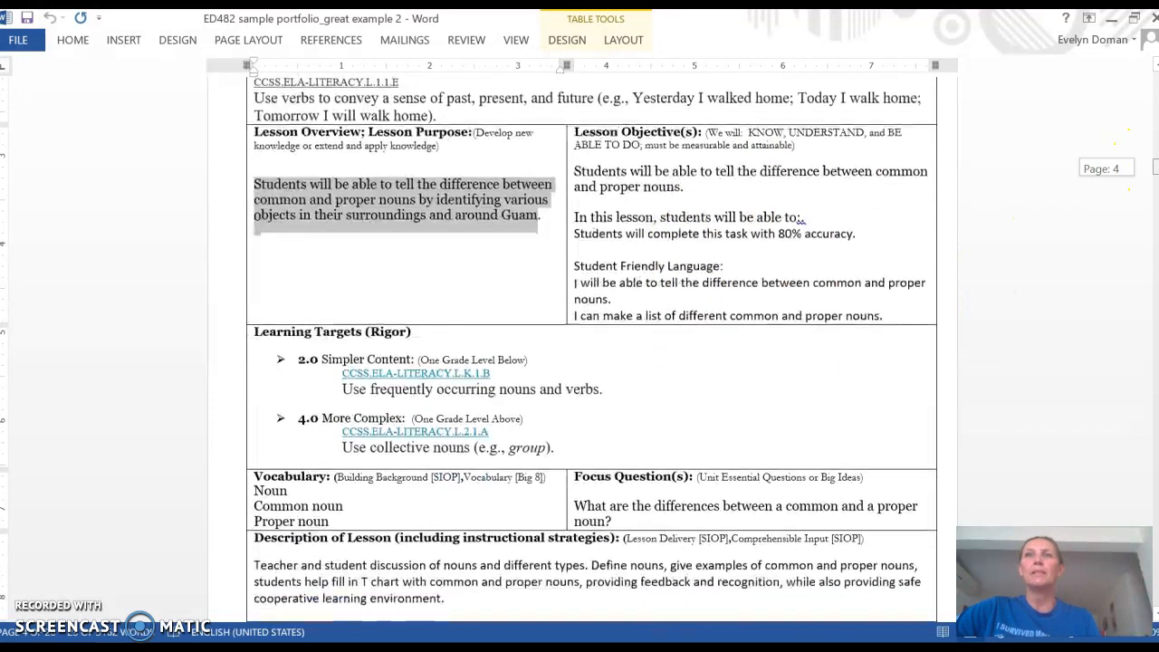
scroll(down, 3)
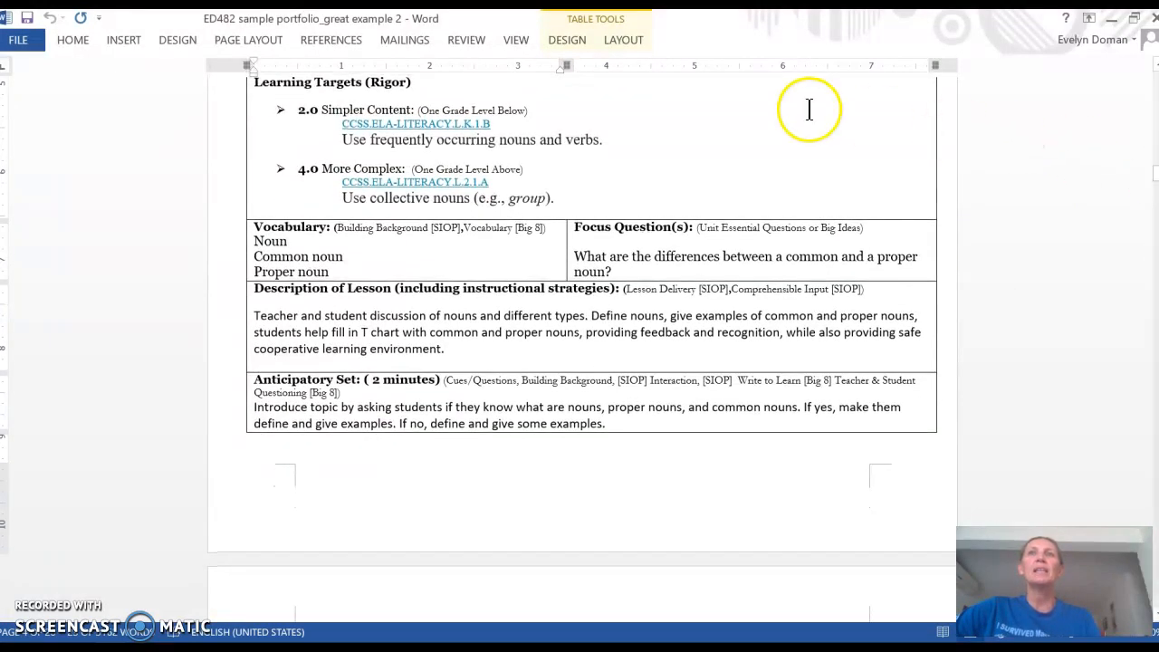
drag(342, 140, 601, 139)
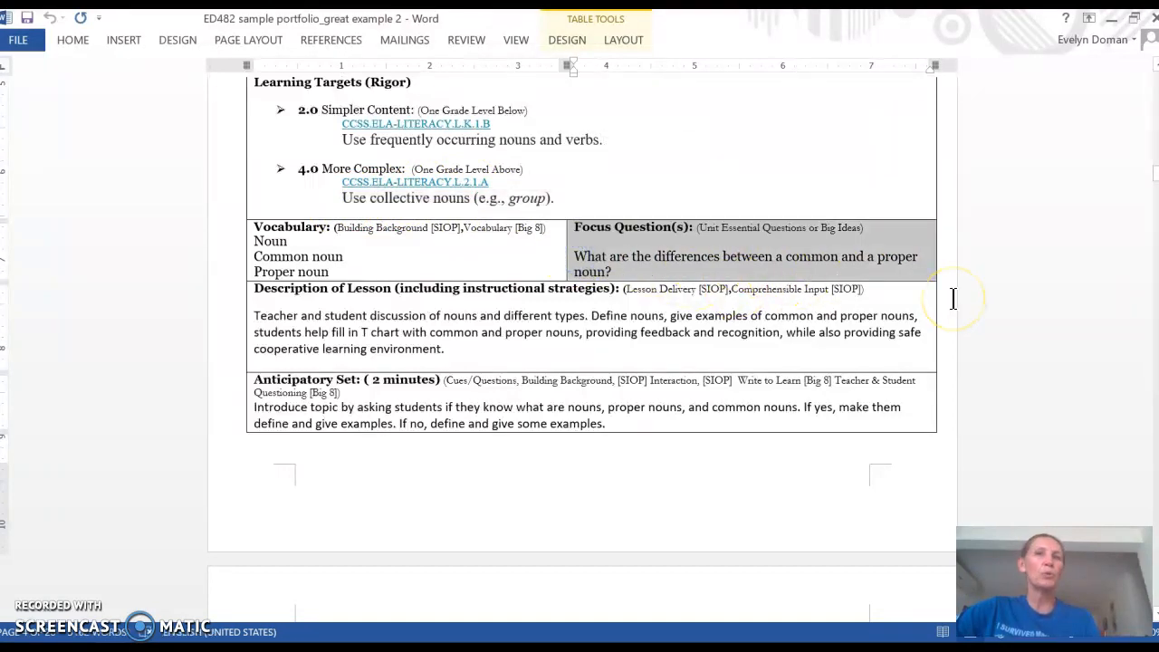
mouse_move(1089, 256)
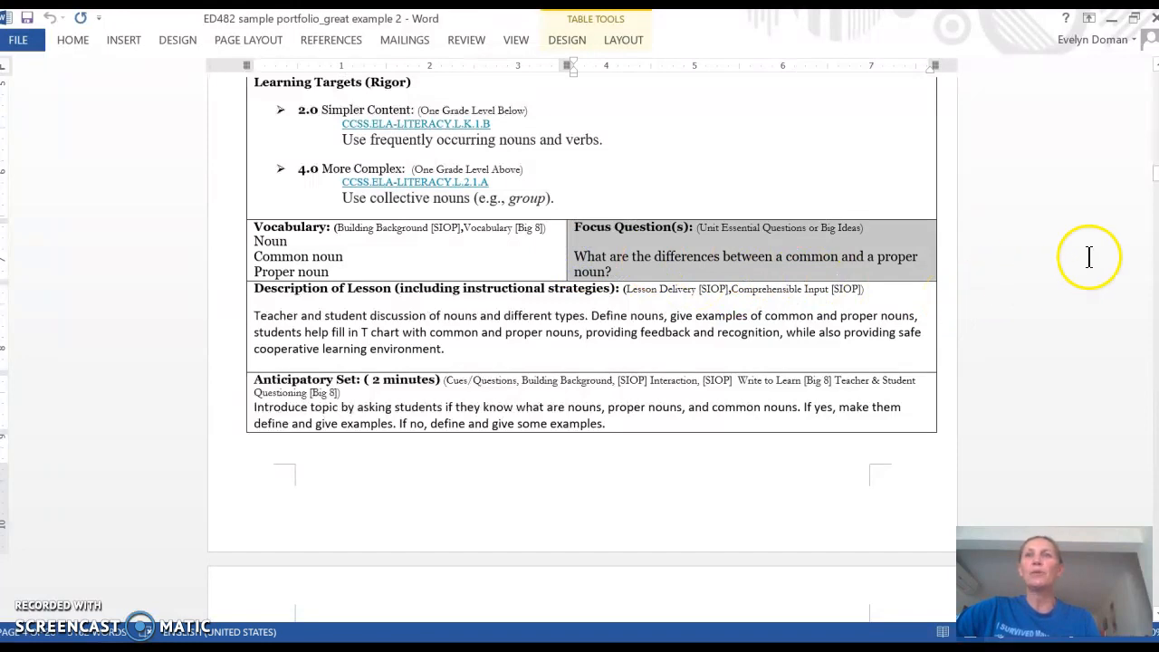
scroll(down, 3)
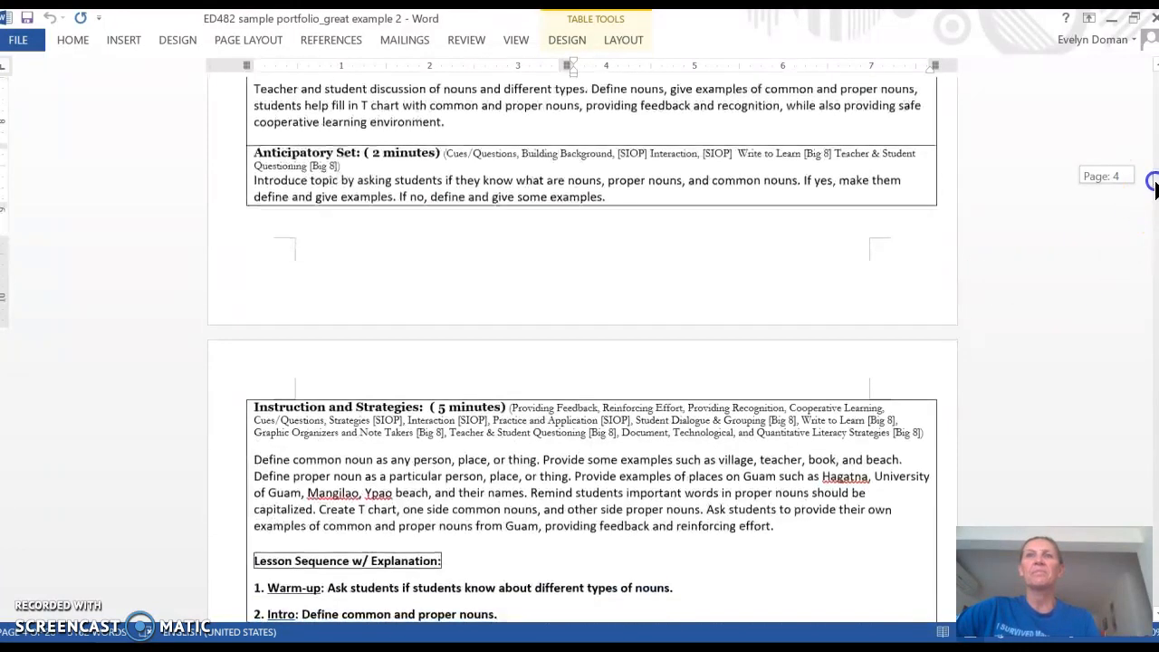
Step: Scroll through the nine-step Lesson Sequence and guided and independent practice to the accommodations
scroll(down, 3)
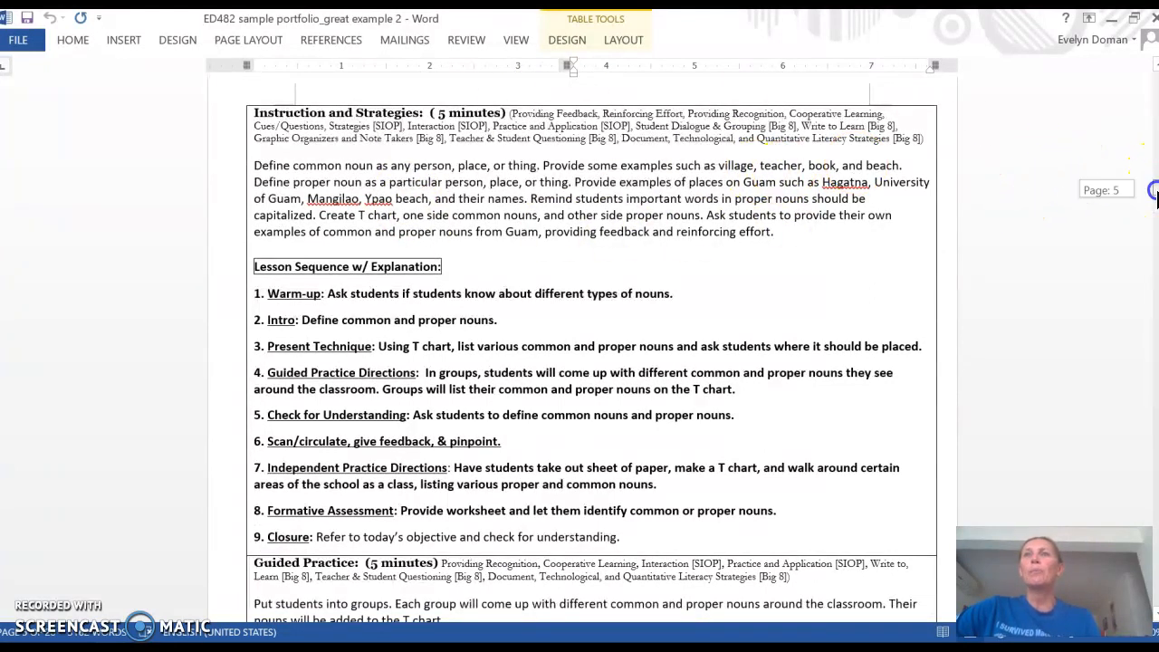
scroll(down, 3)
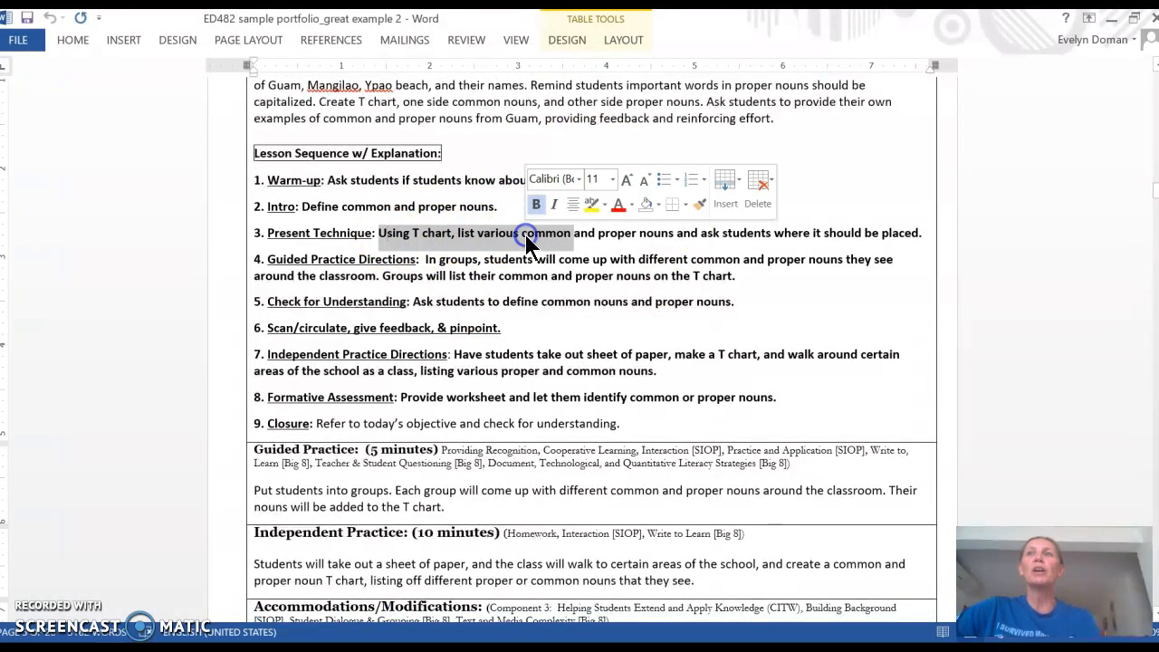
mouse_move(888, 303)
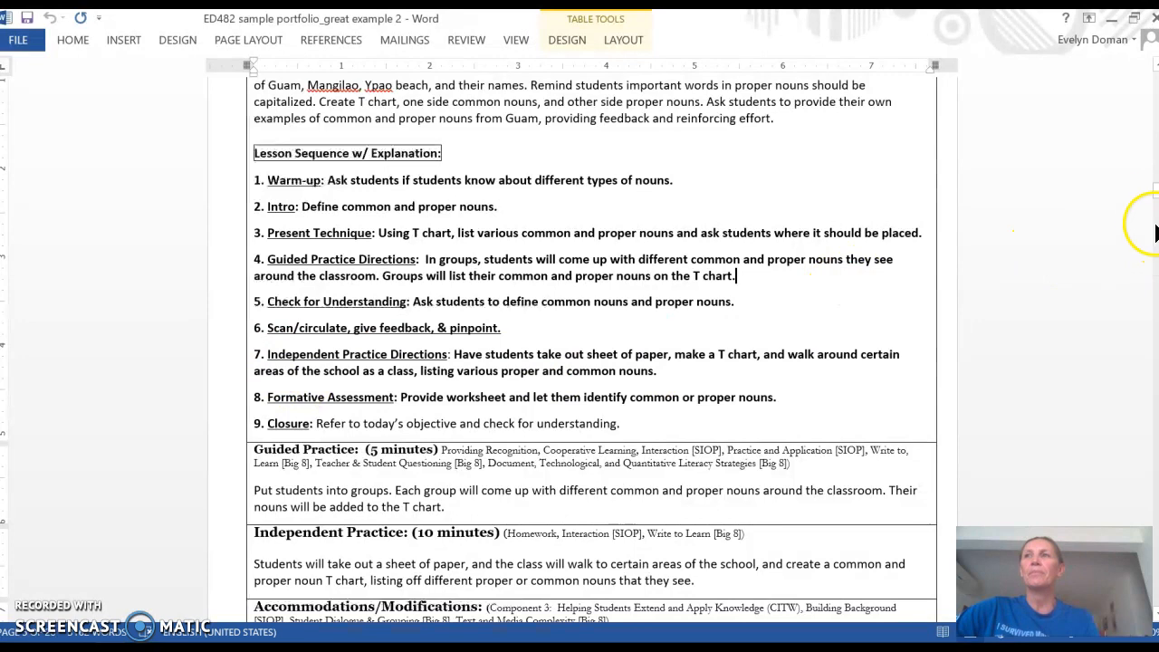
scroll(down, 3)
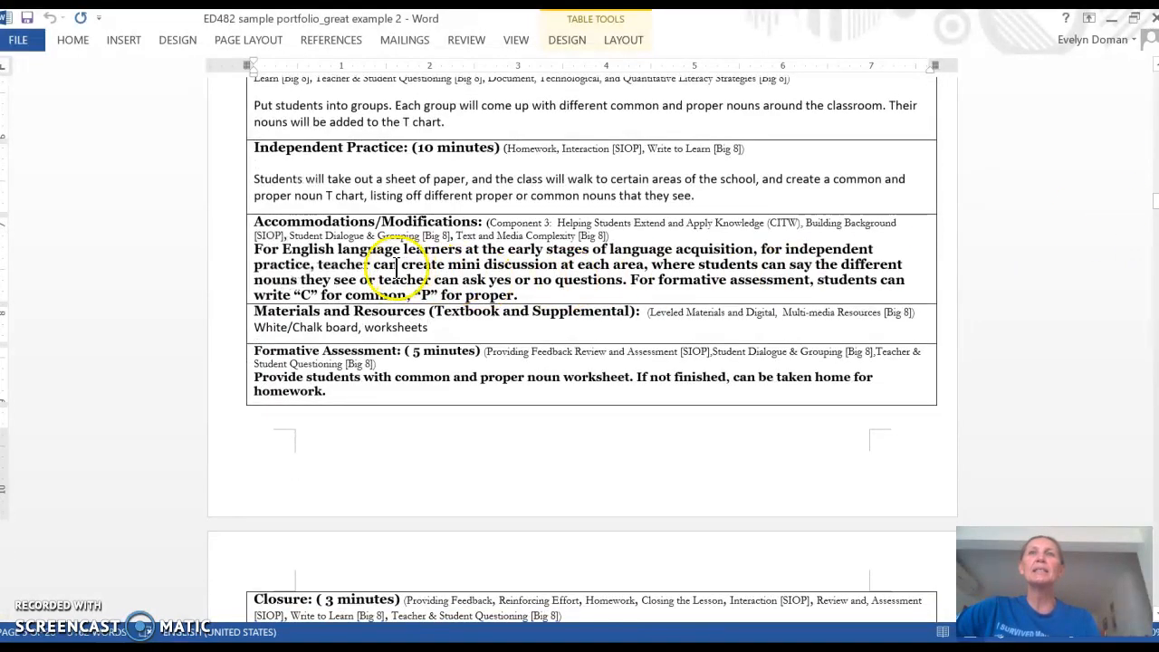
Step: Highlight and clear the Accommodations/Modifications text, then scroll to Closure and Lesson Reflection
drag(380, 267, 633, 263)
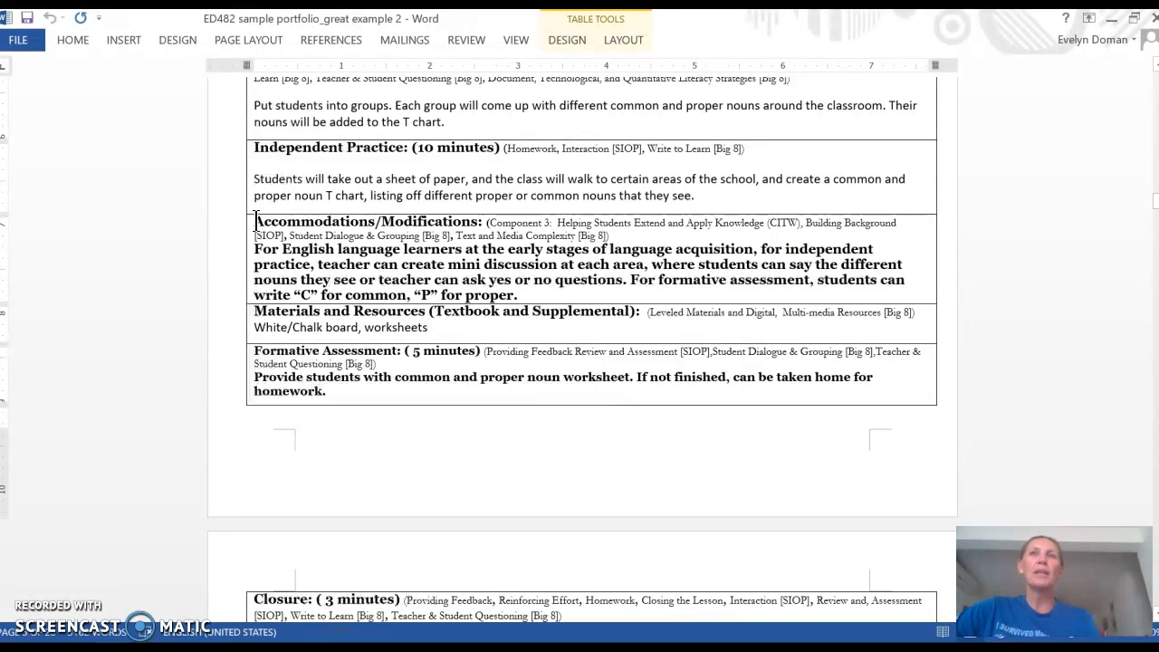
drag(254, 222, 516, 294)
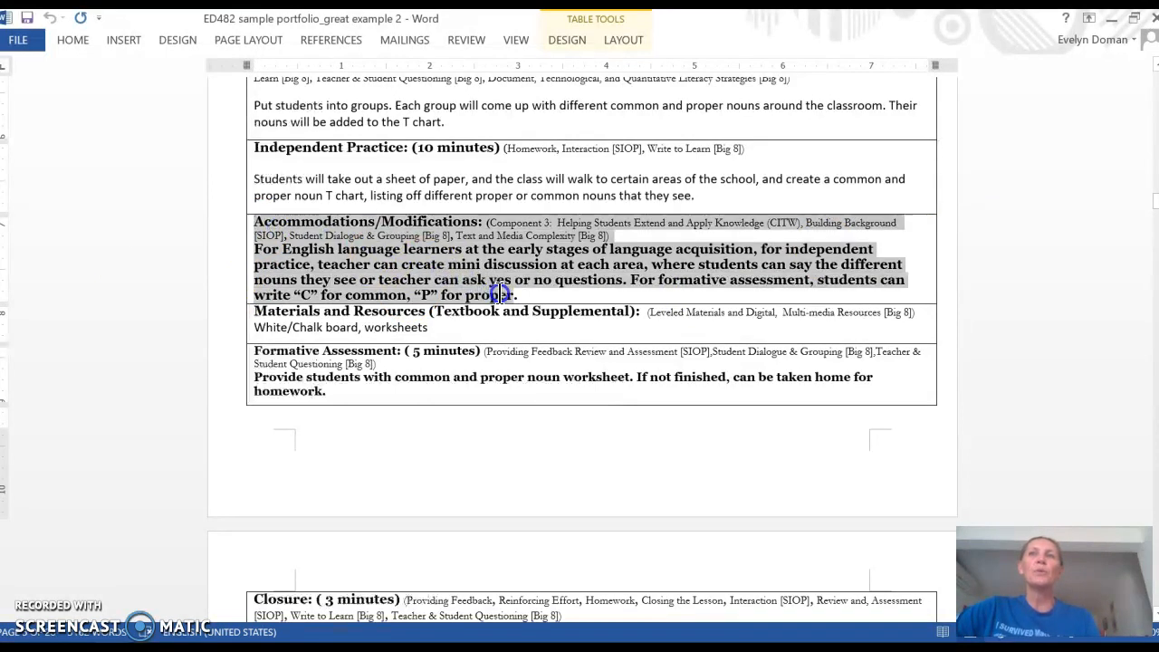
click(500, 291)
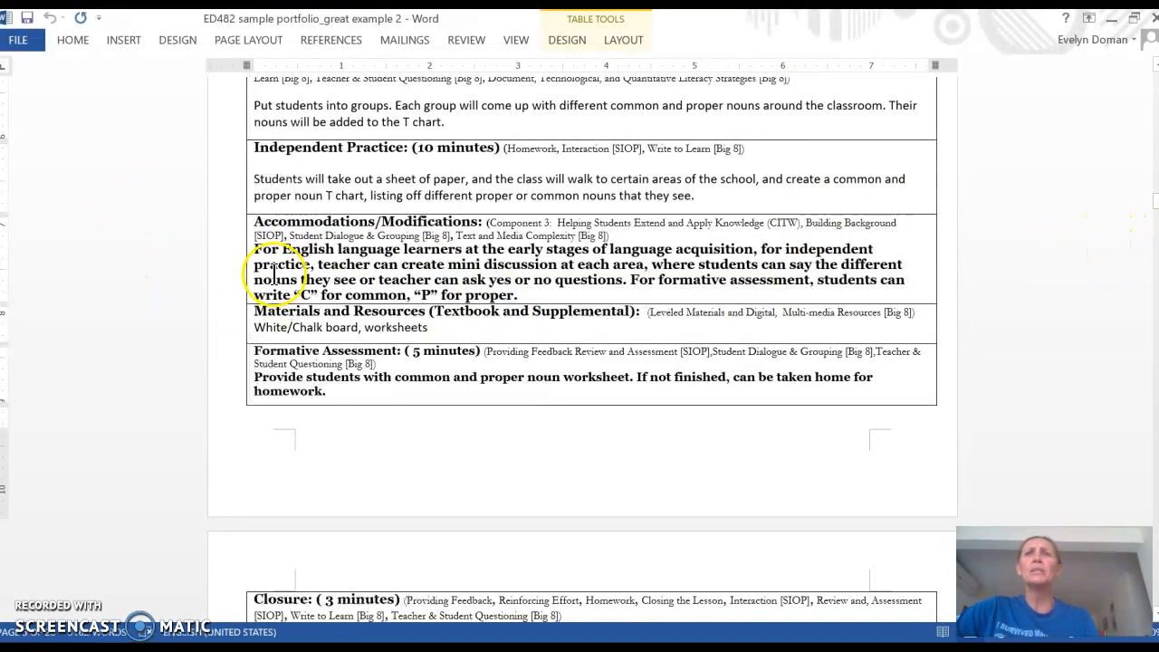
mouse_move(659, 258)
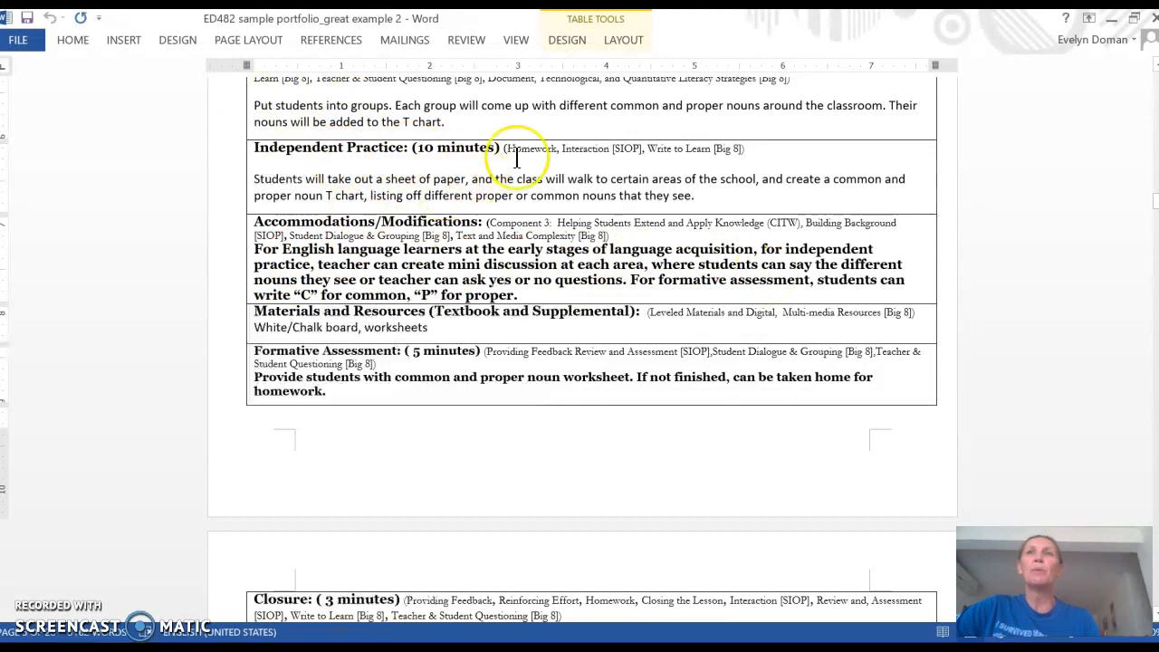
mouse_move(436, 498)
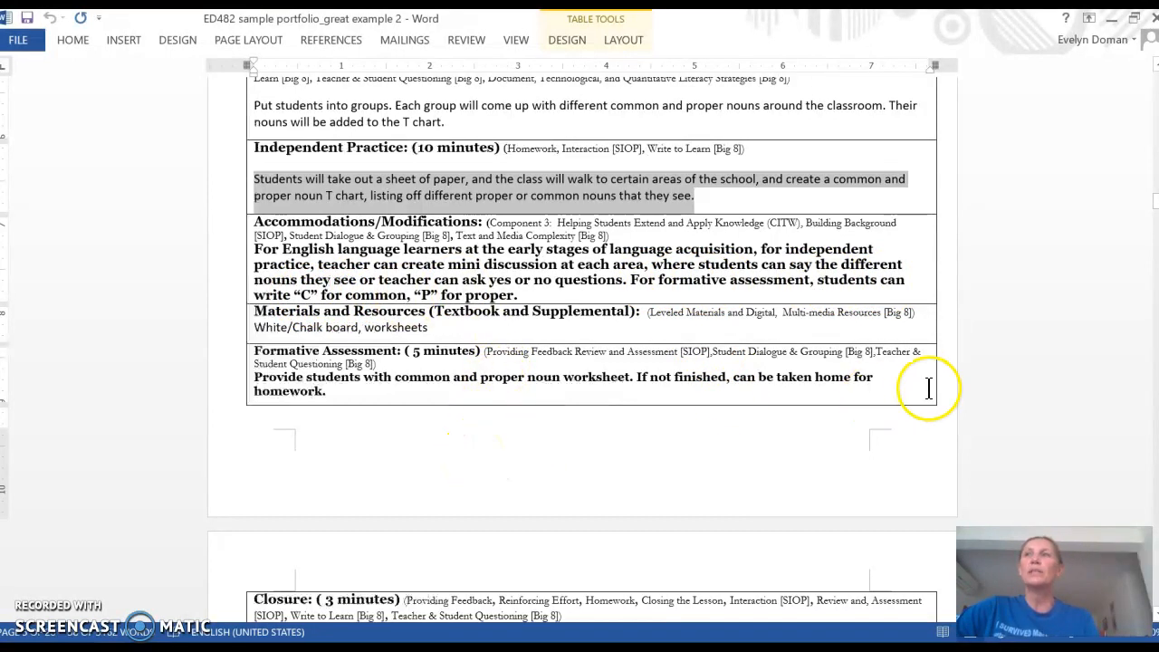
scroll(down, 3)
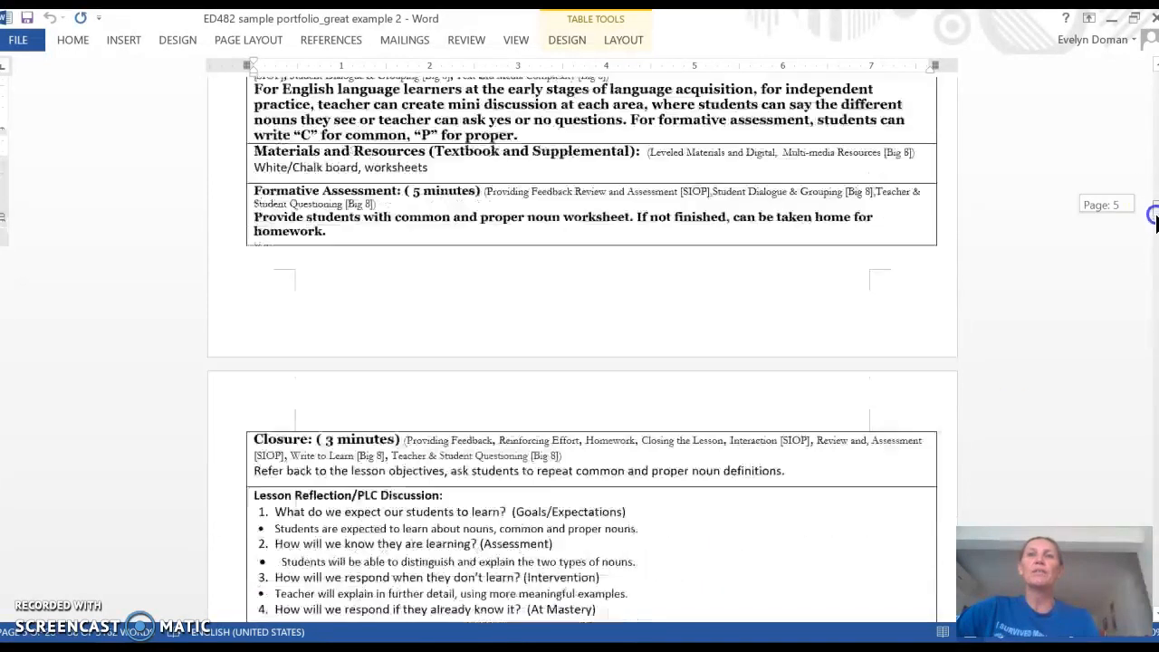
scroll(down, 3)
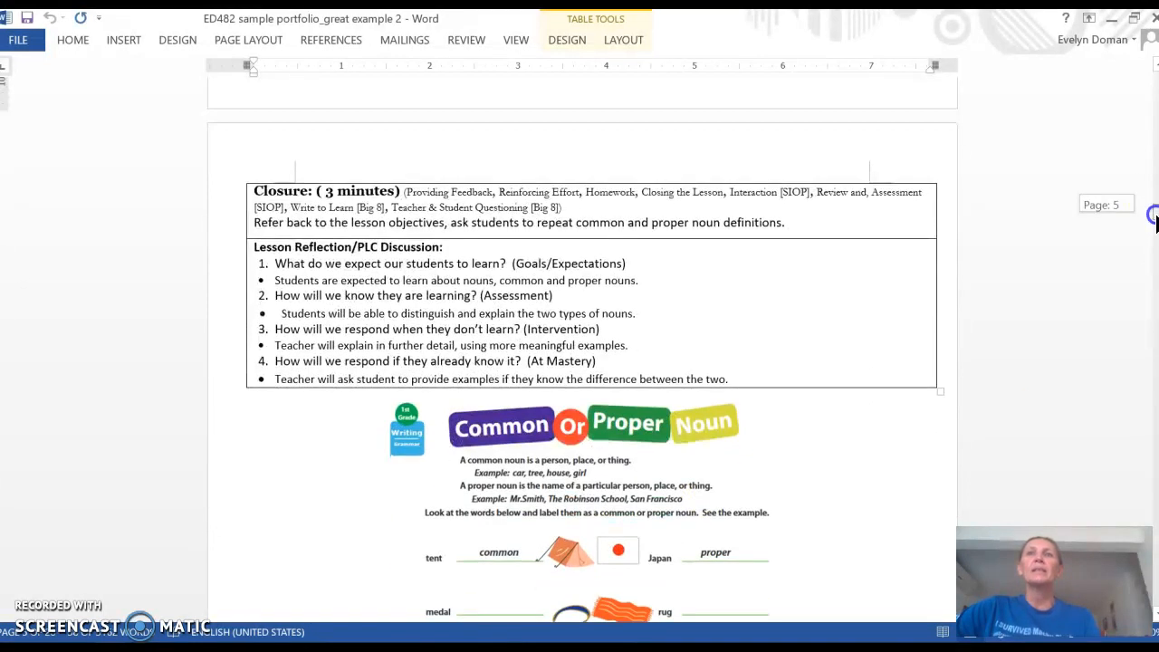
scroll(down, 3)
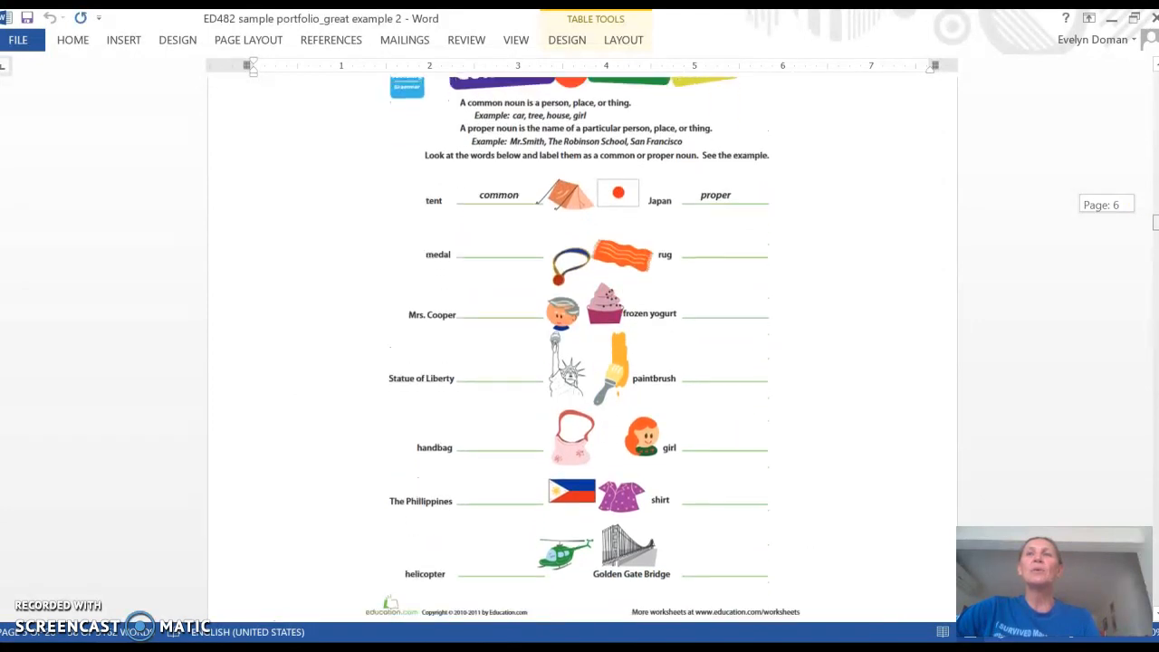
scroll(down, 3)
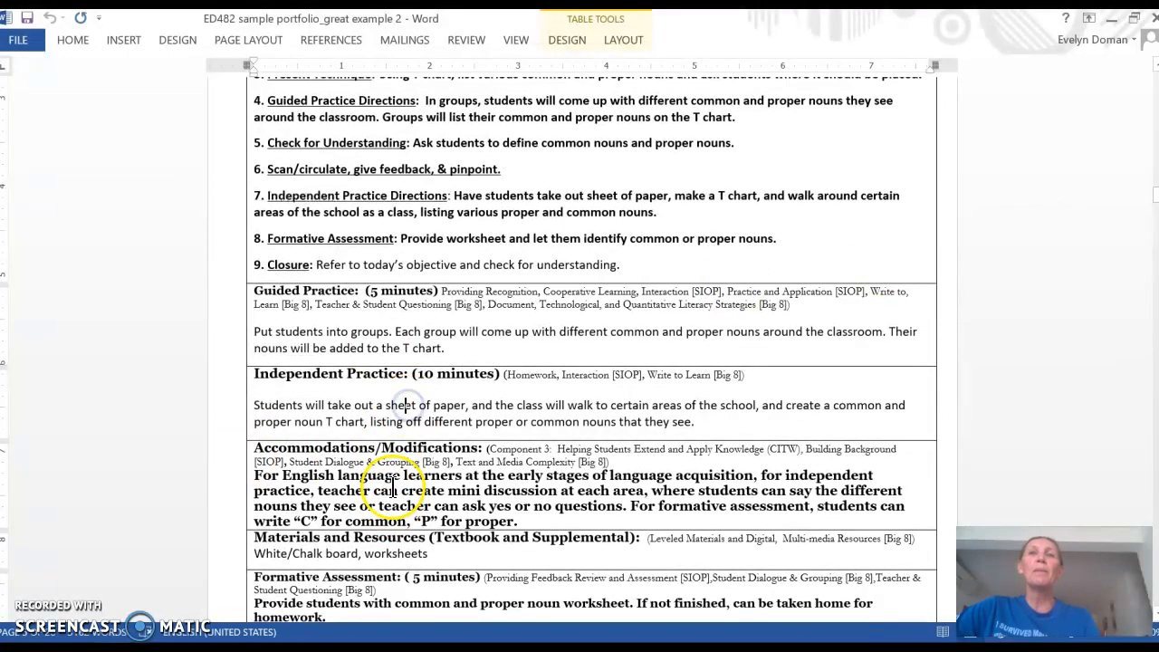
Step: Highlight the English language learners accommodation paragraph in the nouns lesson plan
drag(253, 475, 521, 521)
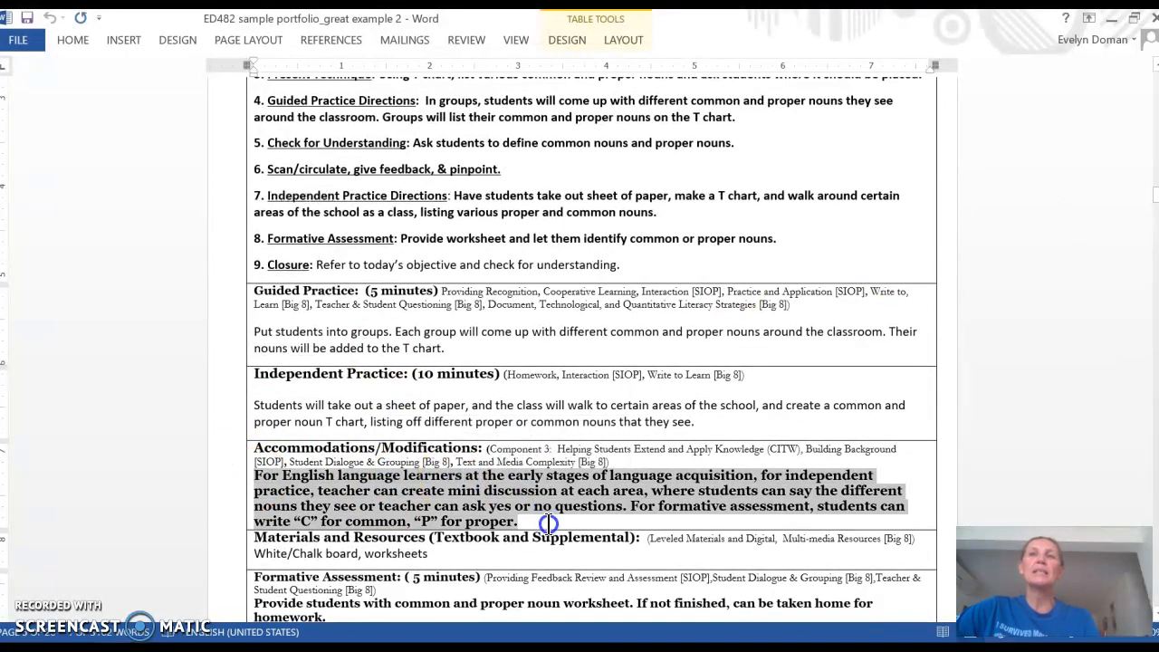
mouse_move(945, 350)
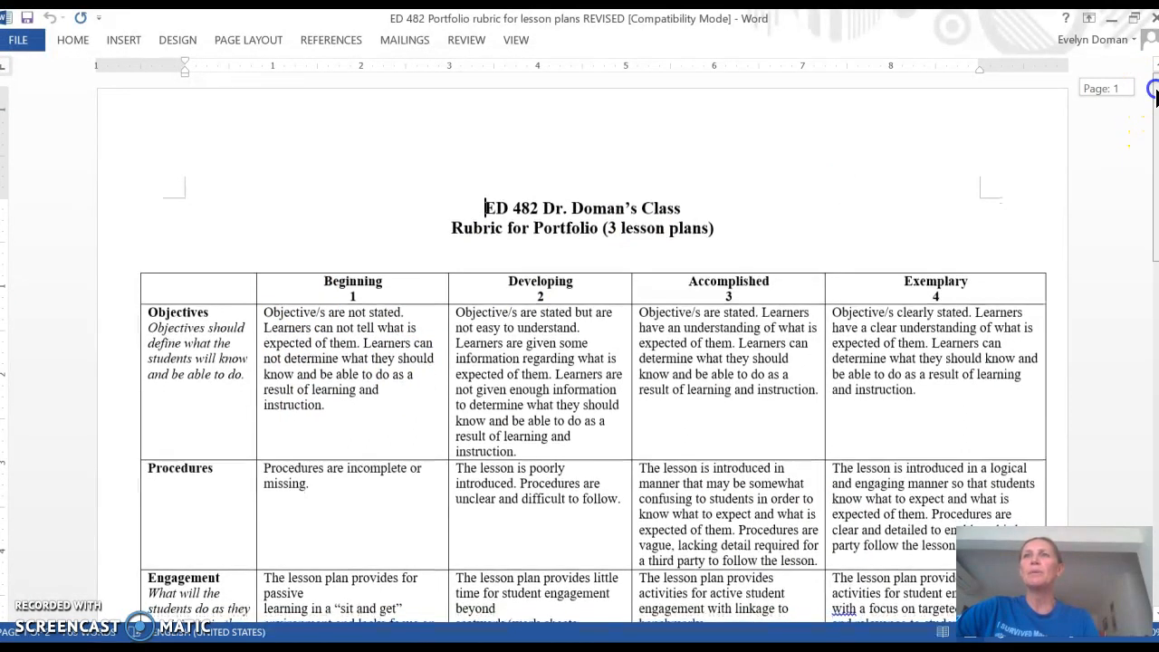
Step: Scroll the rubric, clear the Objectives highlight, and highlight the Exemplary Procedures description
scroll(down, 3)
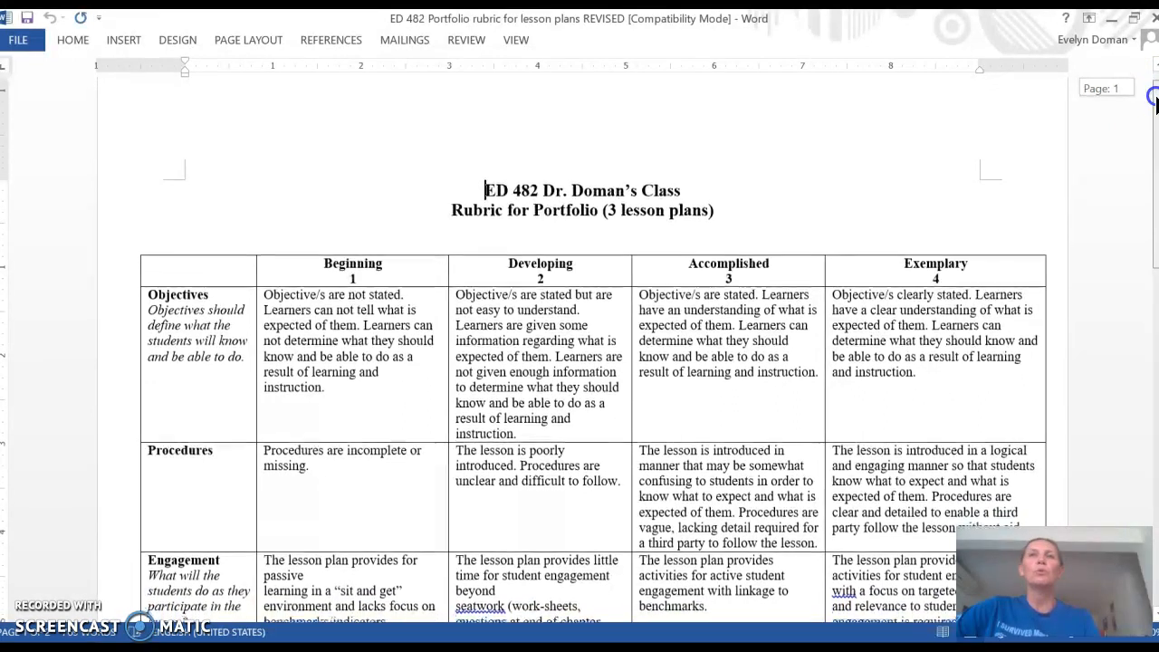
scroll(down, 3)
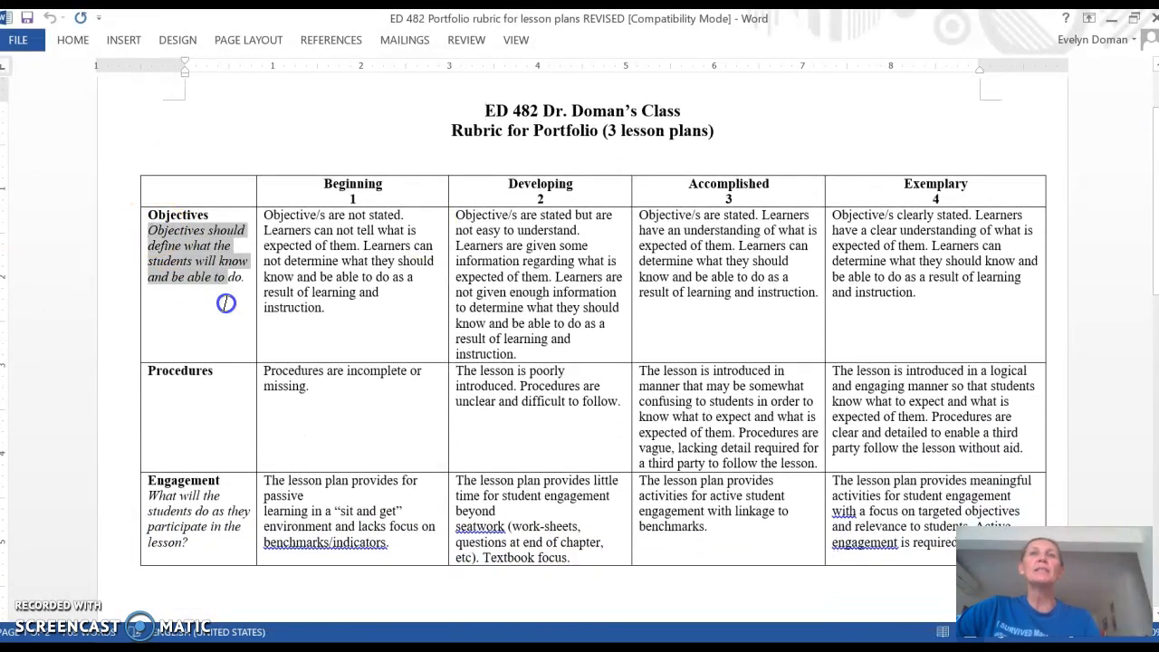
click(859, 331)
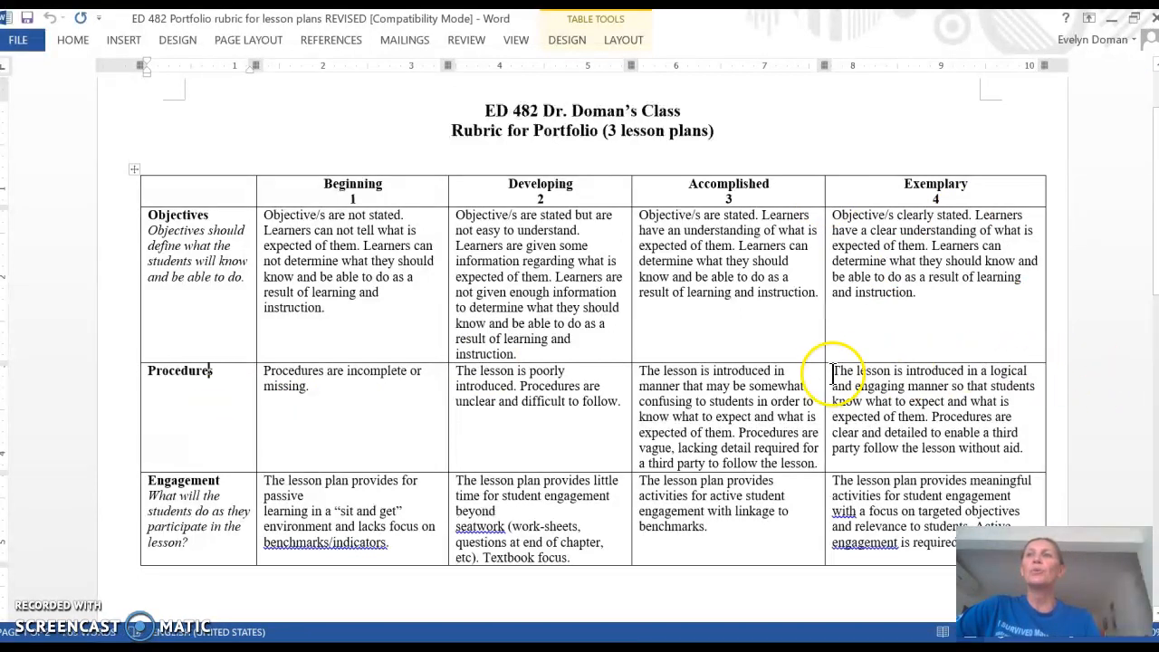
drag(833, 370, 1018, 448)
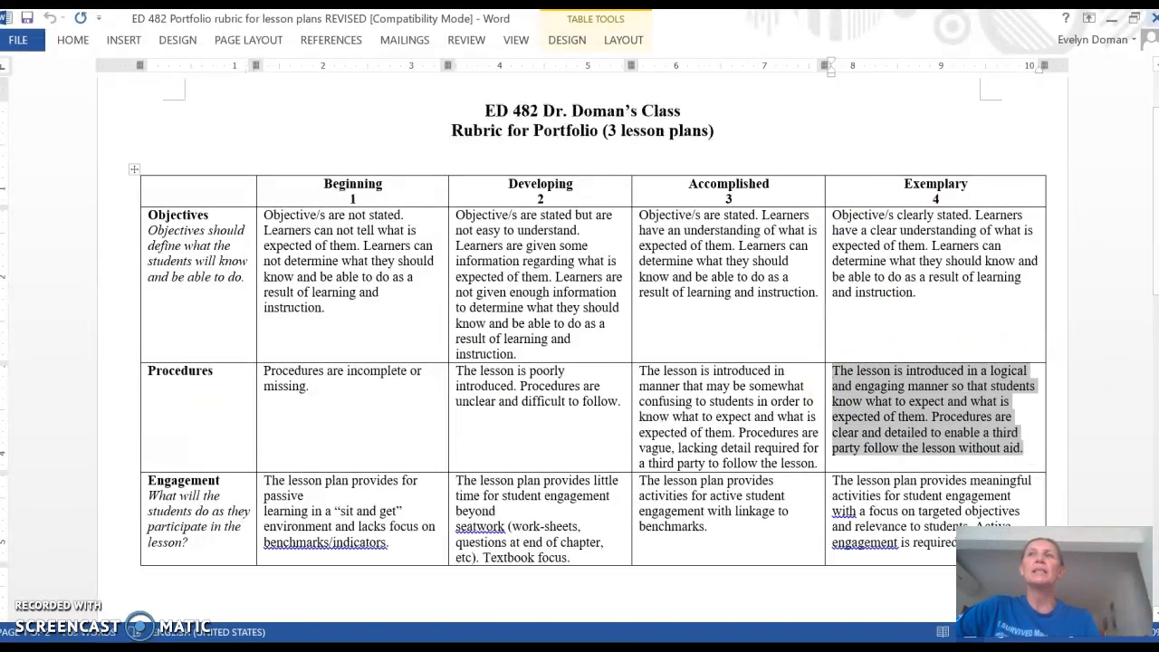
mouse_move(990, 124)
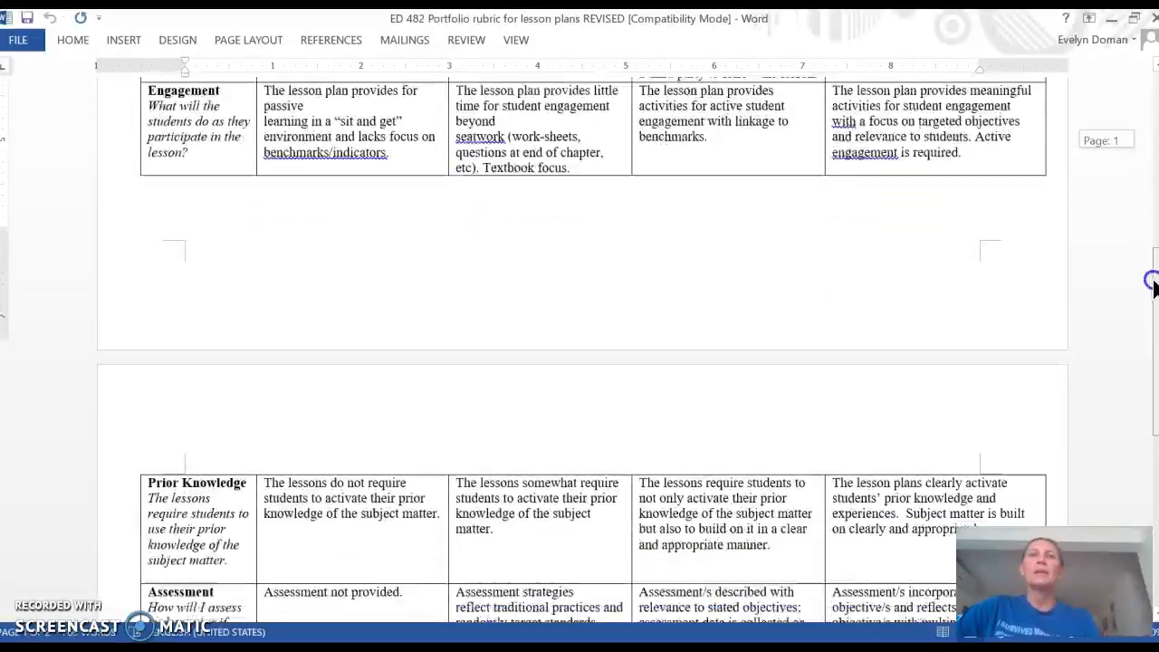
Step: Scroll the rubric down to show the Prior Knowledge, Assessment, Activities and Resources rows
scroll(down, 3)
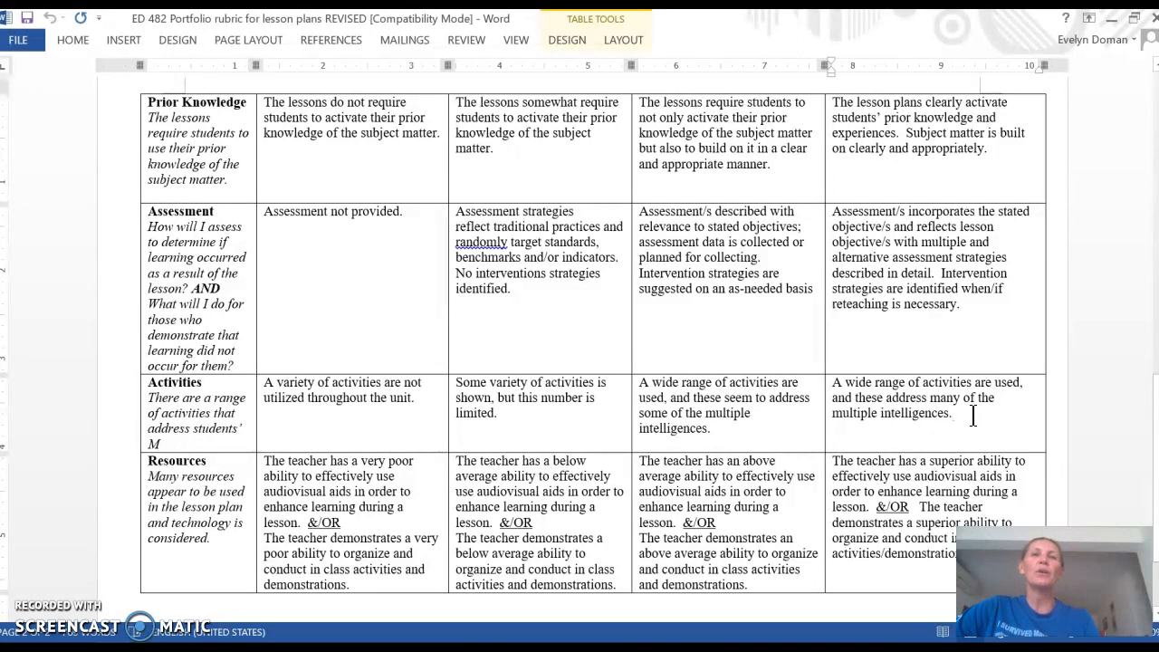
mouse_move(980, 421)
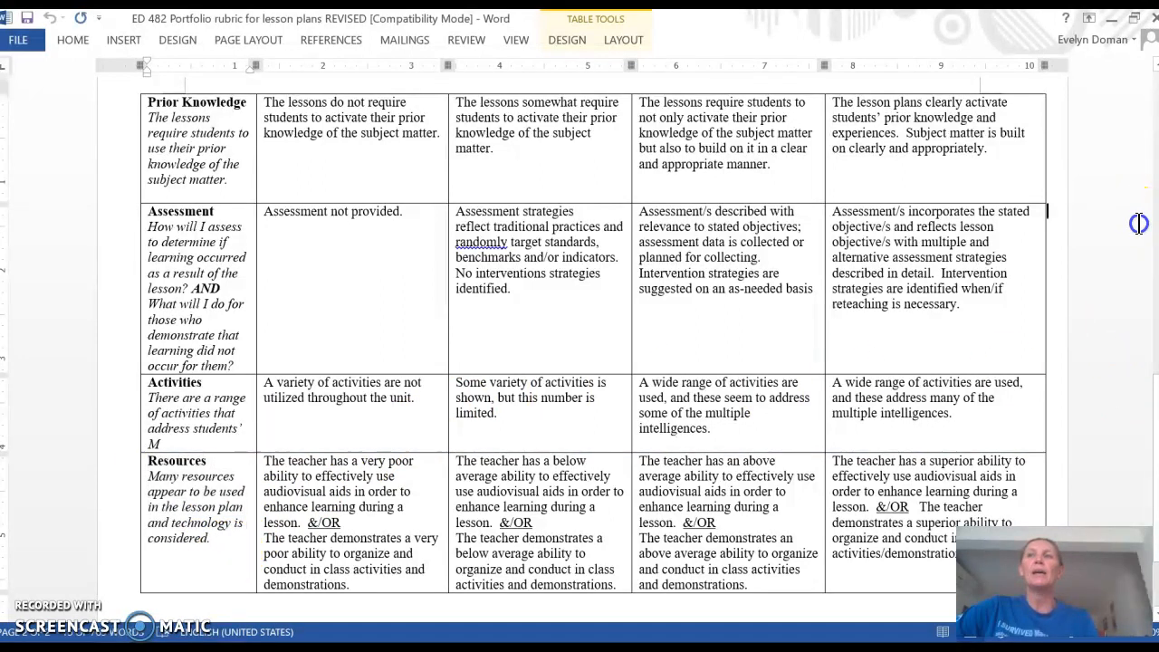
mouse_move(1149, 244)
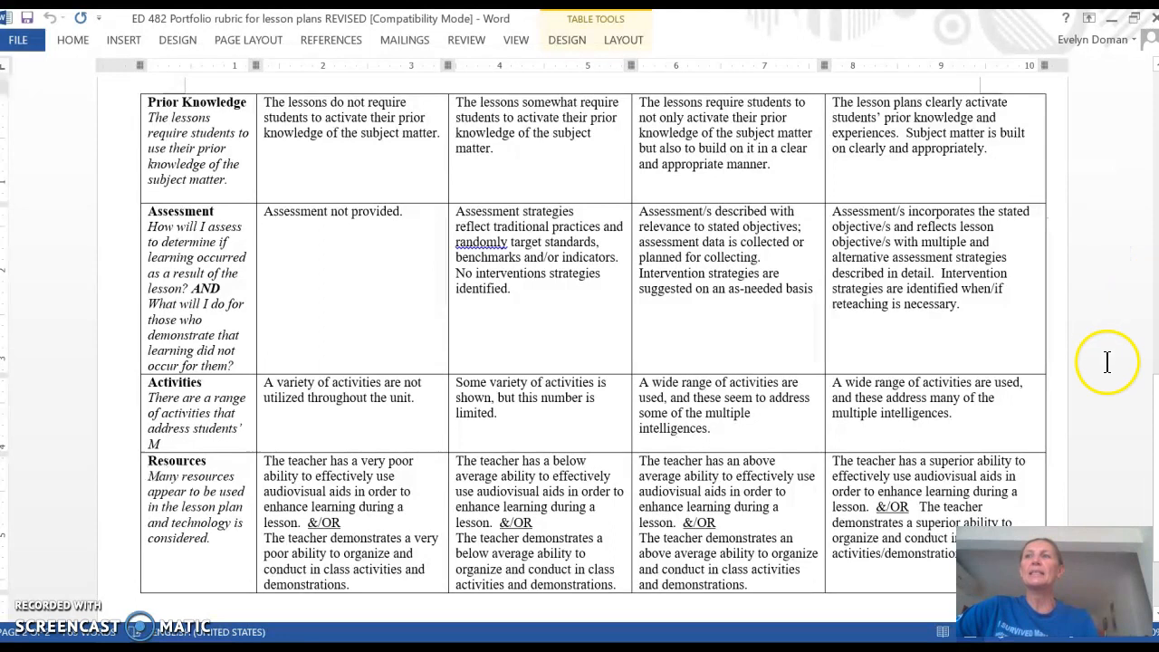
mouse_move(885, 573)
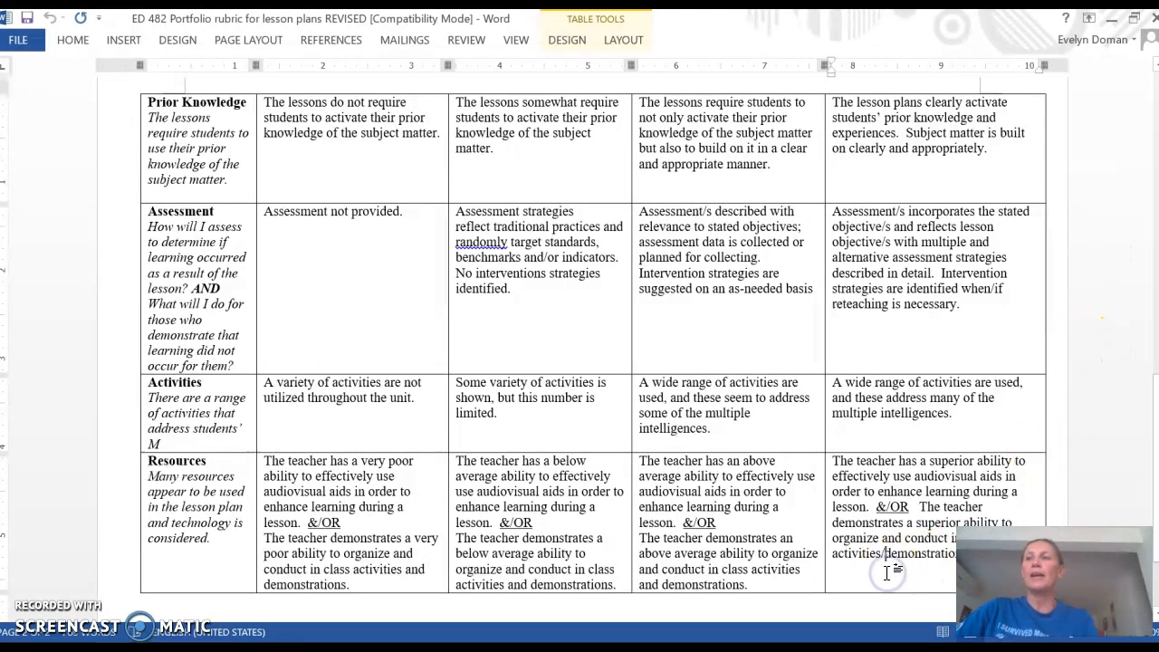